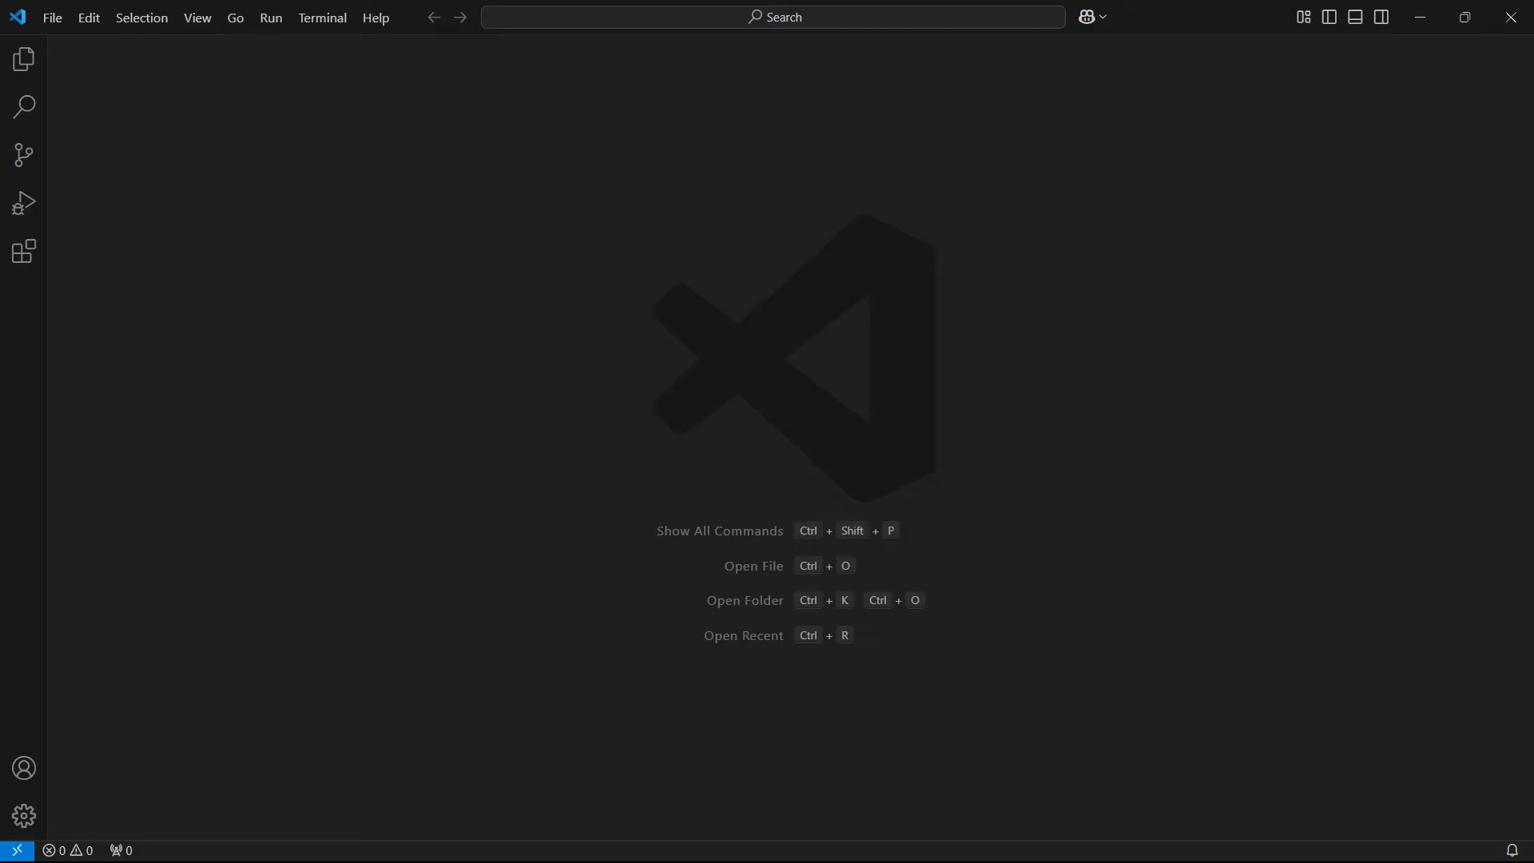
mouse_move(1015, 445)
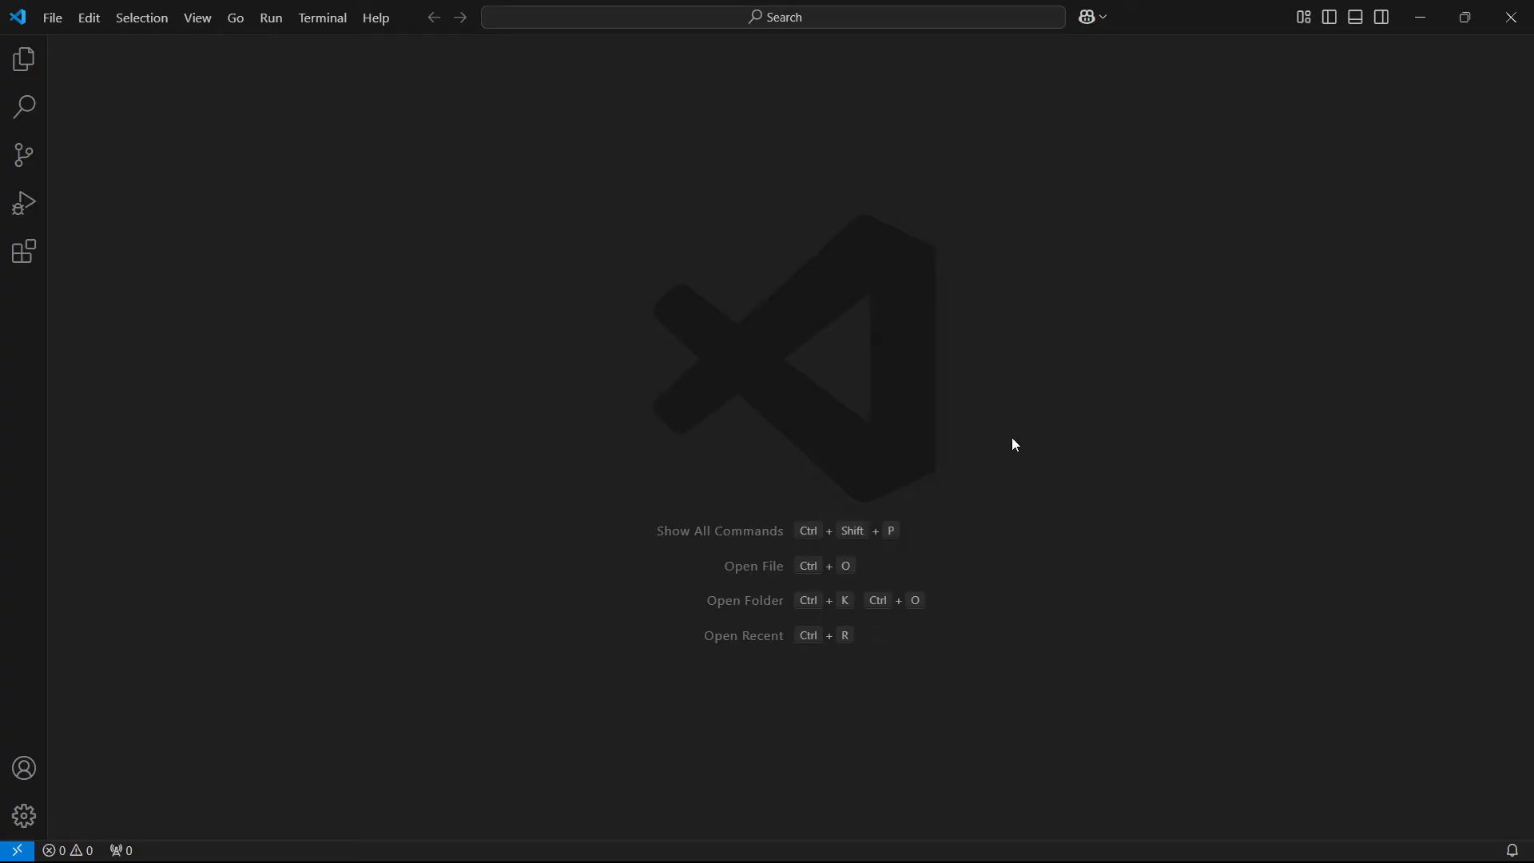
mouse_move(322, 17)
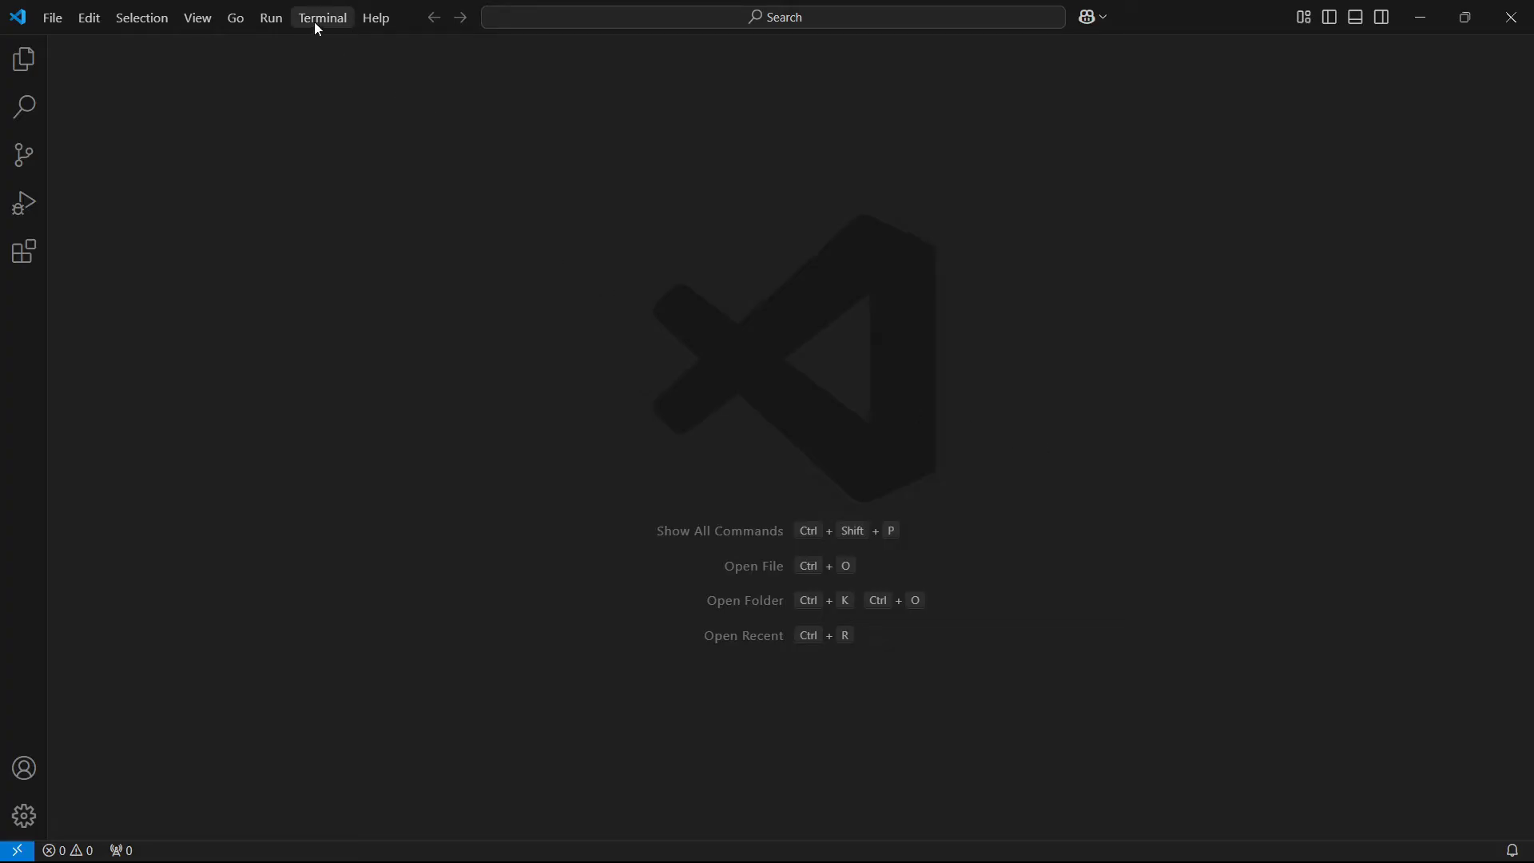
- Open a new terminal and run 'npm install' and 'npm -v', both reporting npm not recognized
left_click(322, 17)
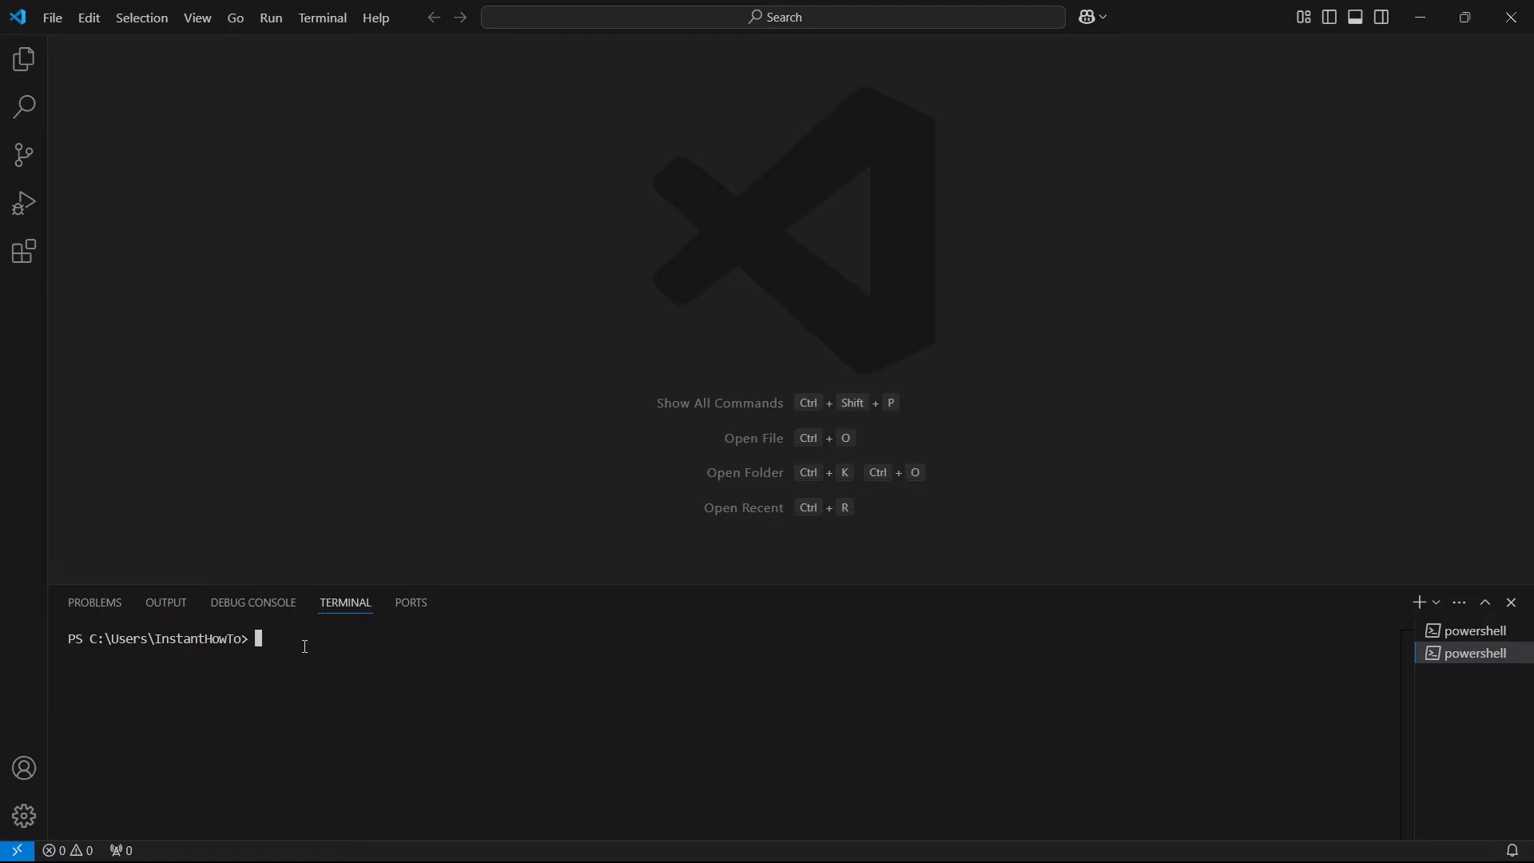
type("npm install")
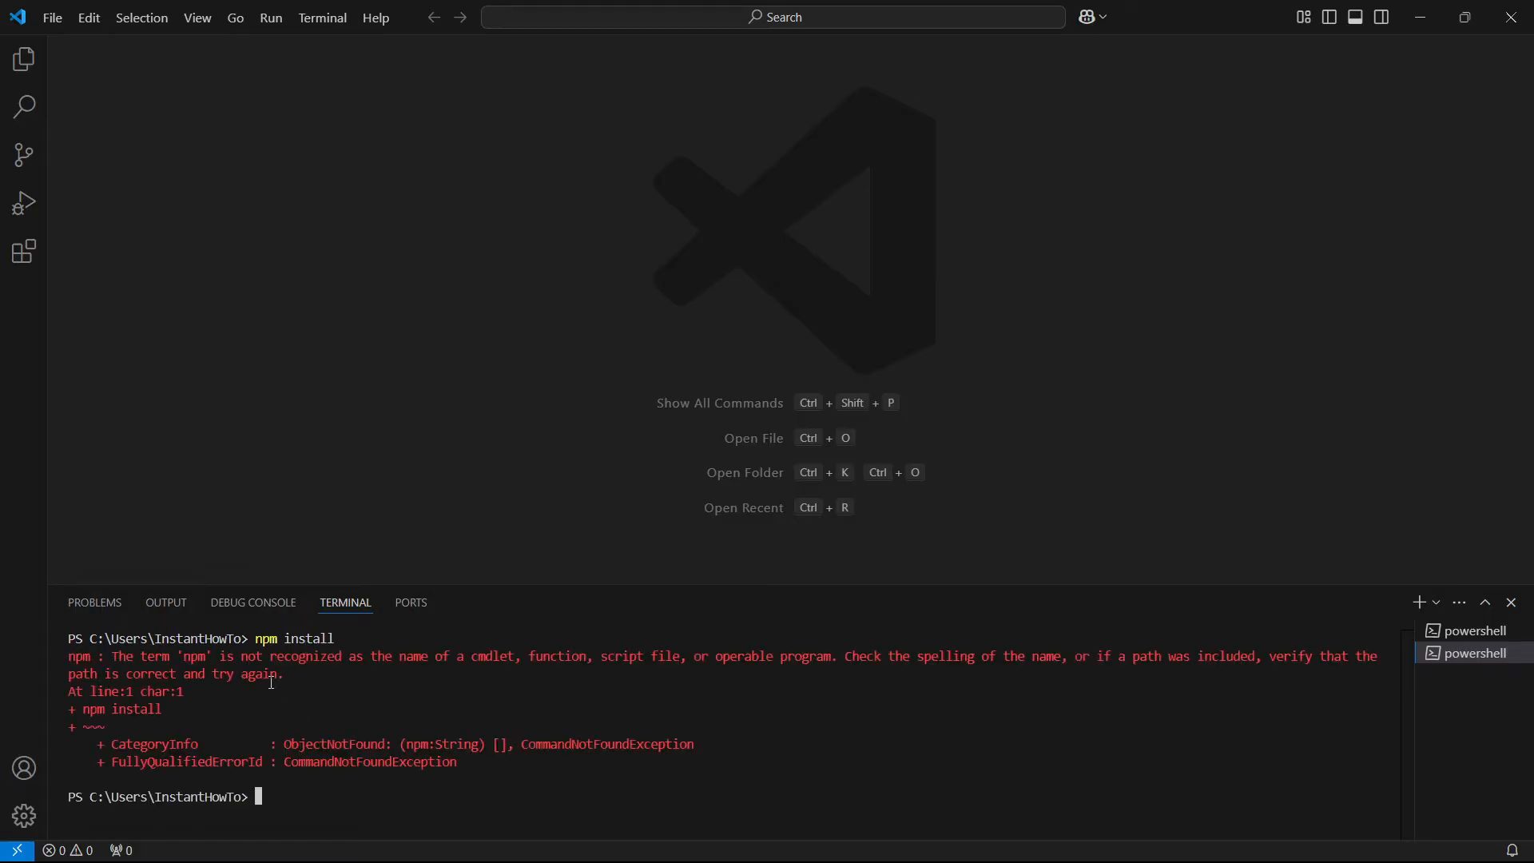
type("npm")
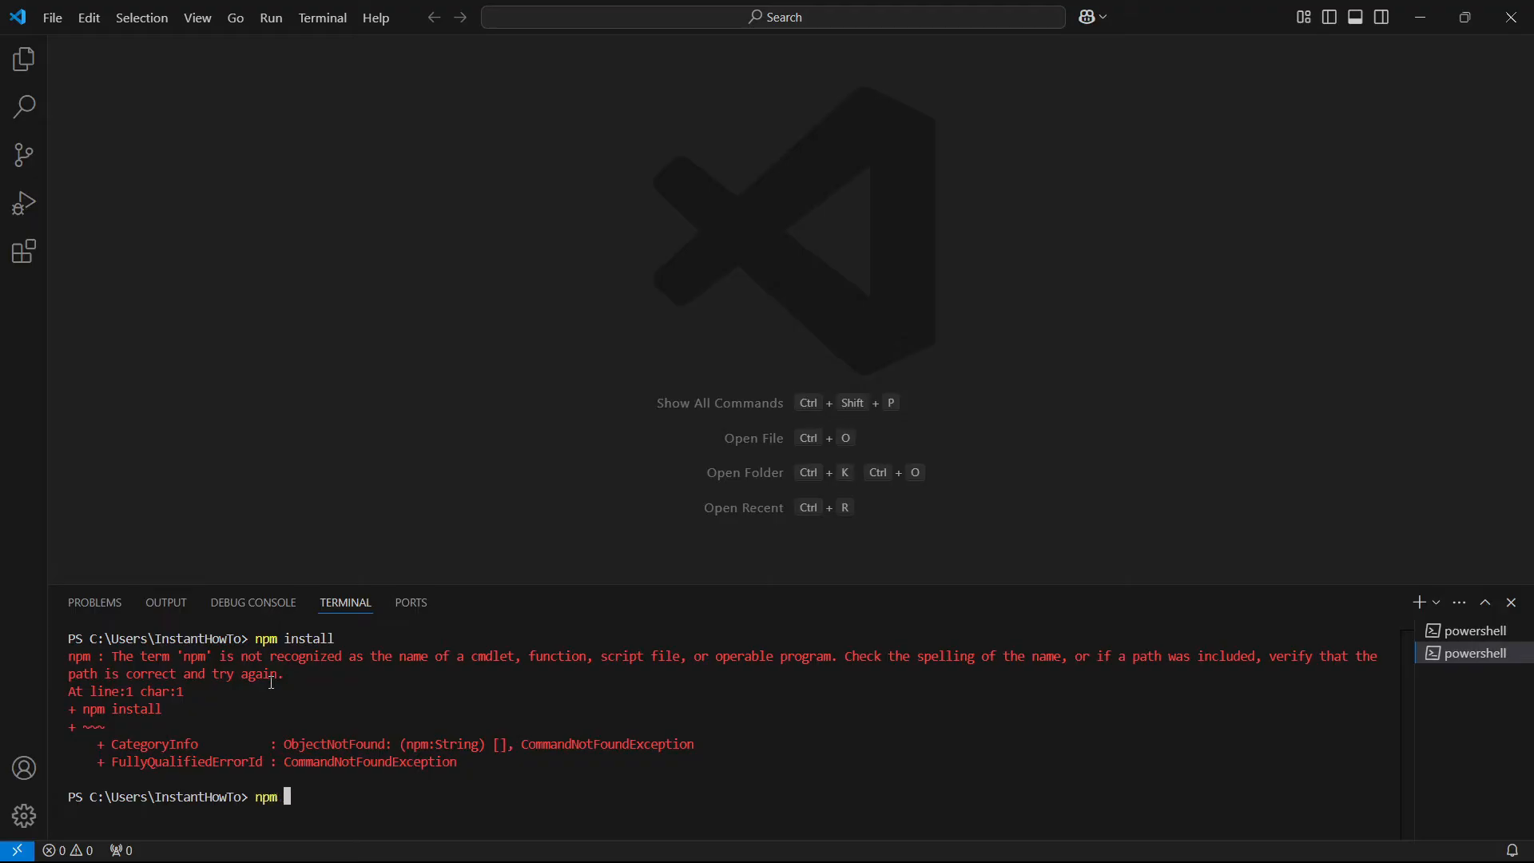
type("-v")
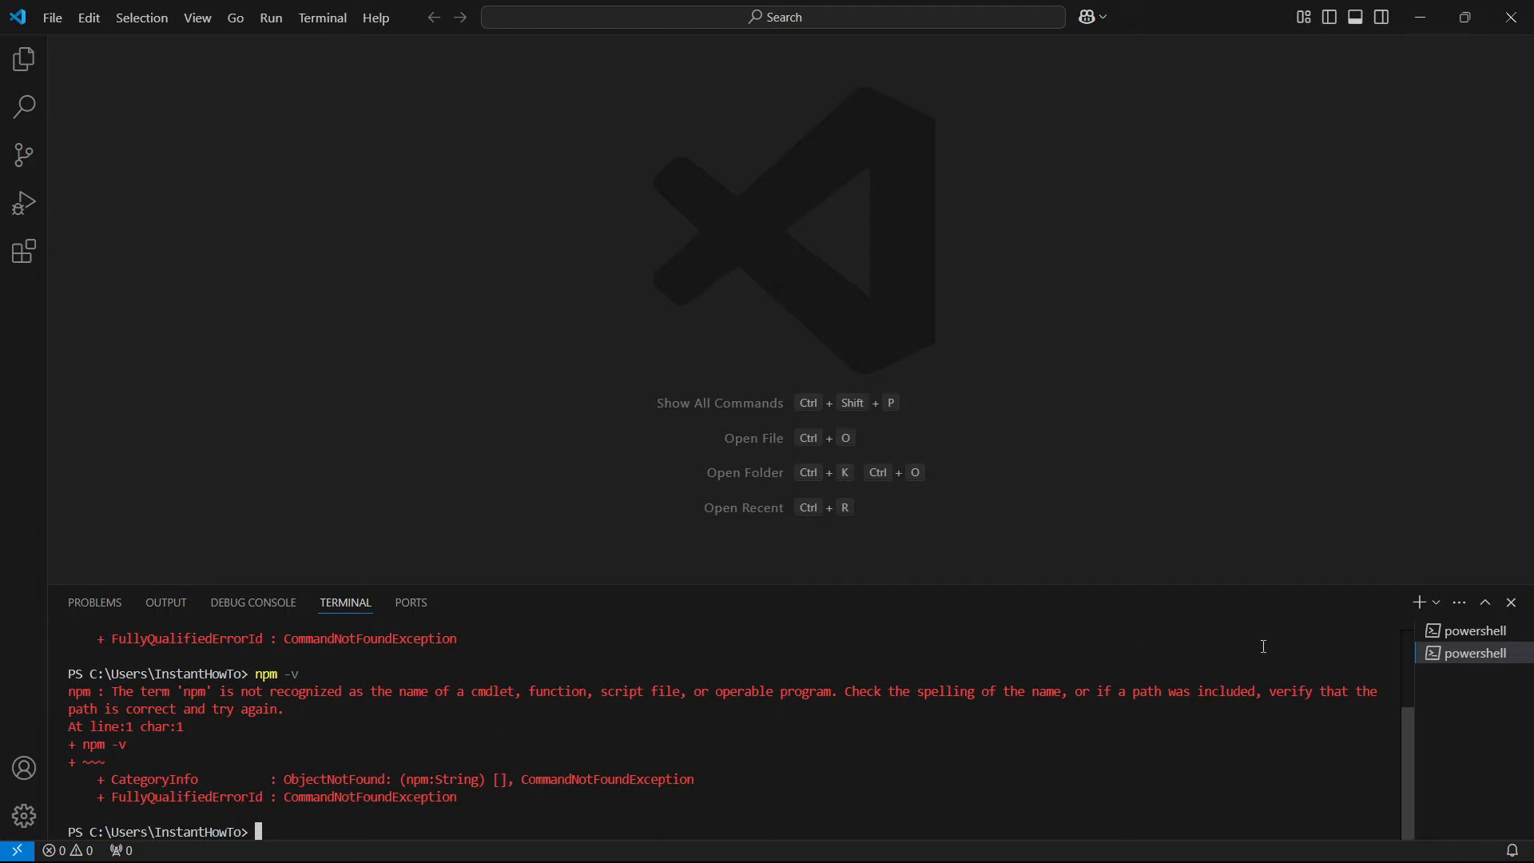
mouse_move(637, 745)
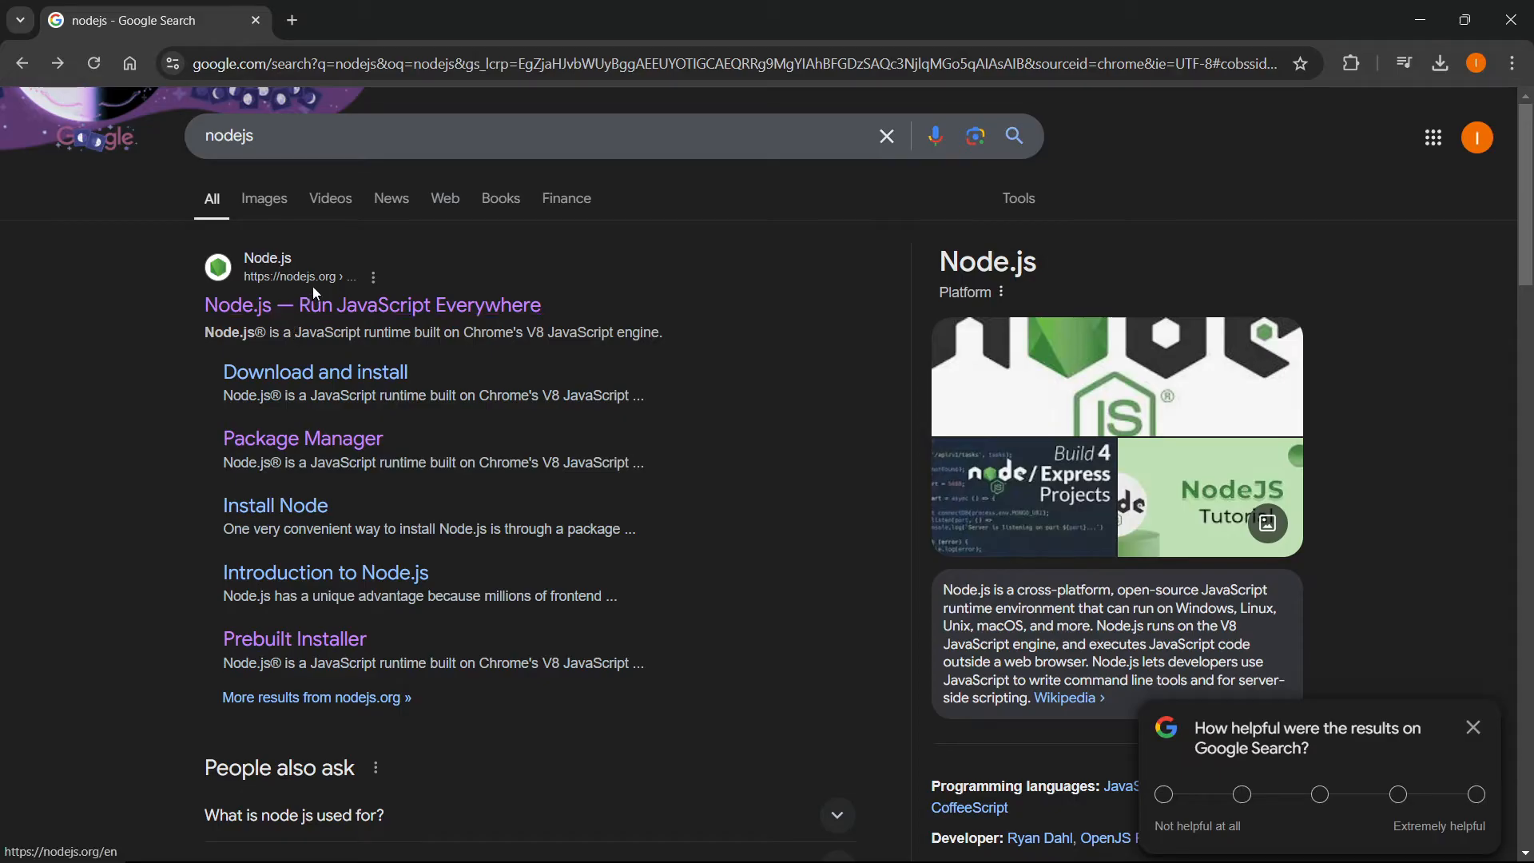
- Open the 'Node.js — Run JavaScript Everywhere' result from the nodejs Google search
left_click(372, 305)
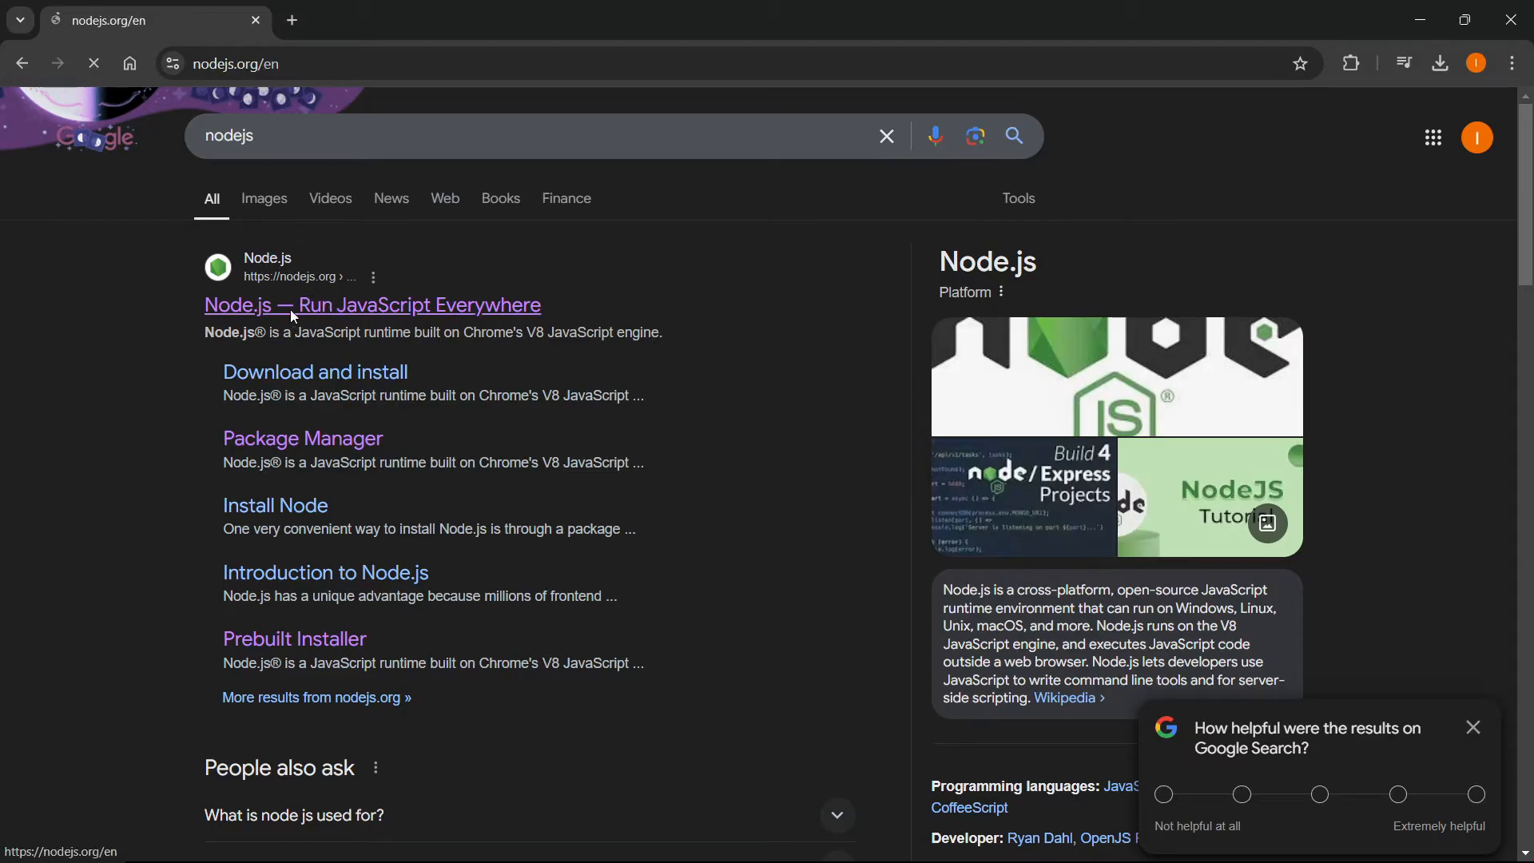
left_click(372, 304)
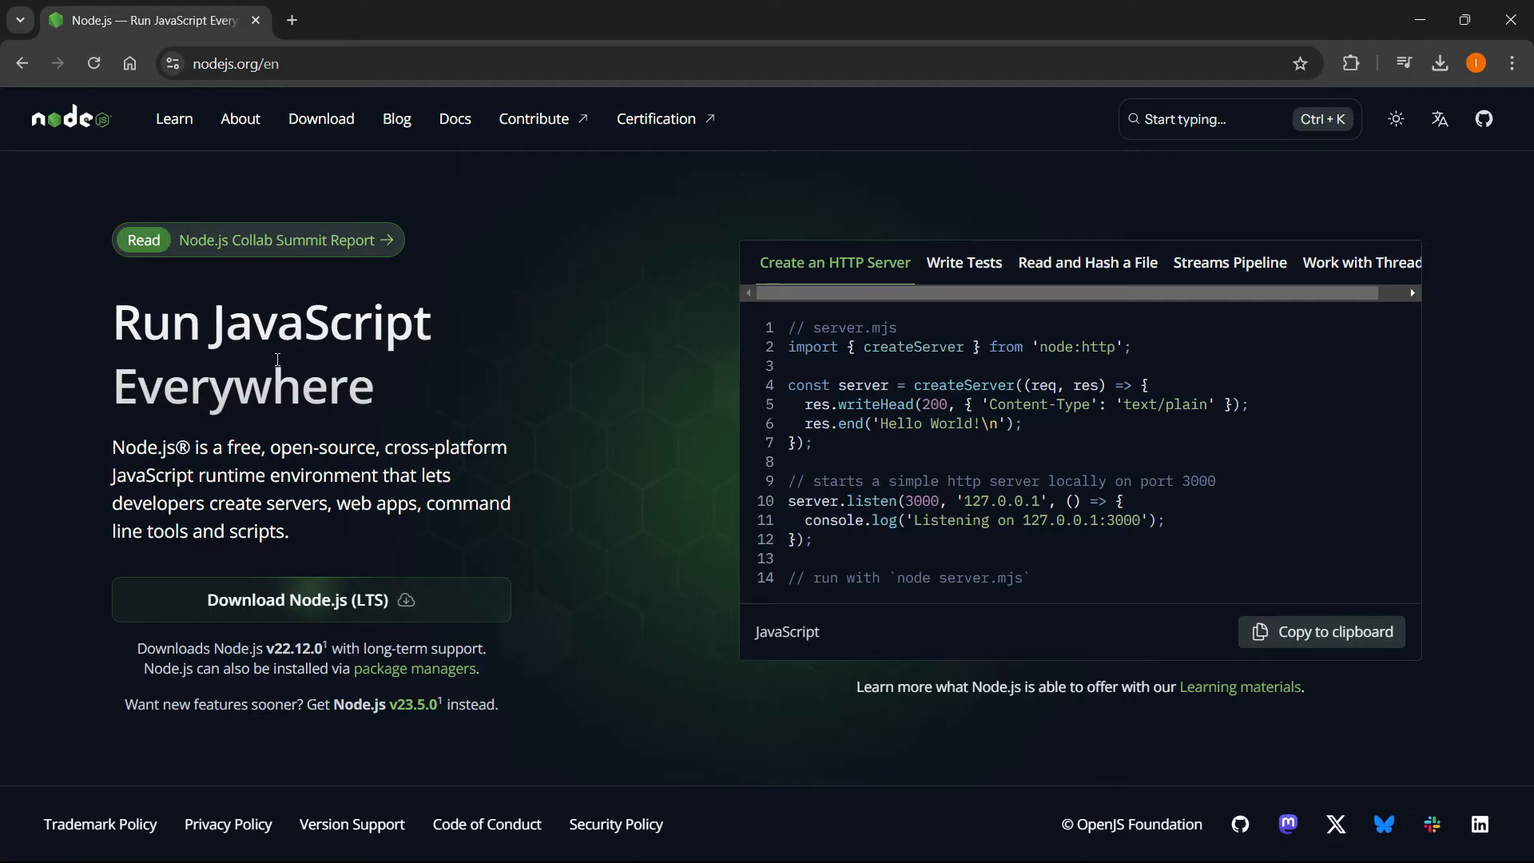
mouse_move(328, 337)
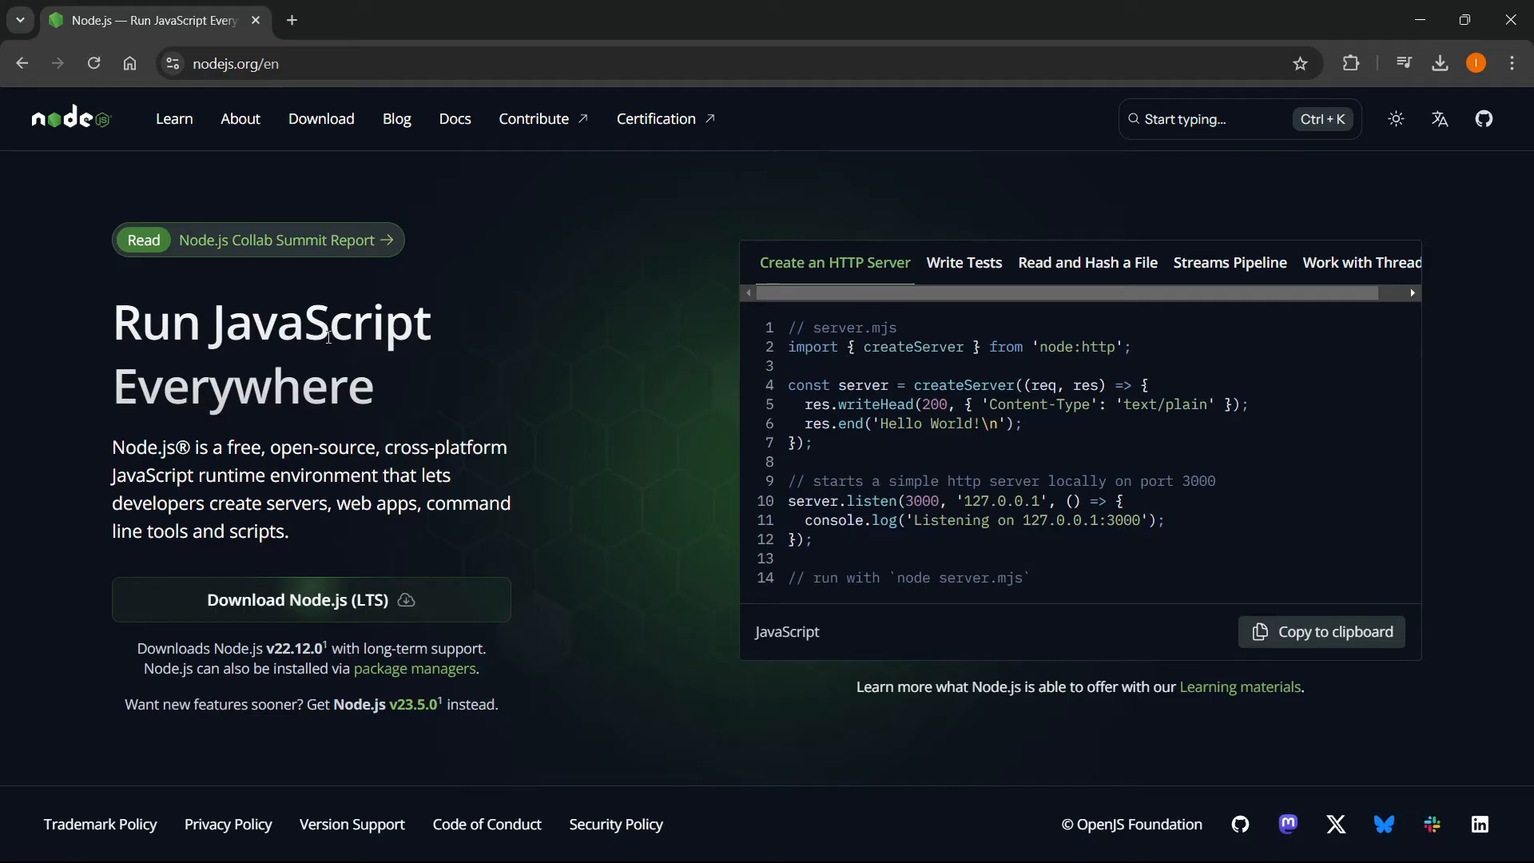
mouse_move(321, 118)
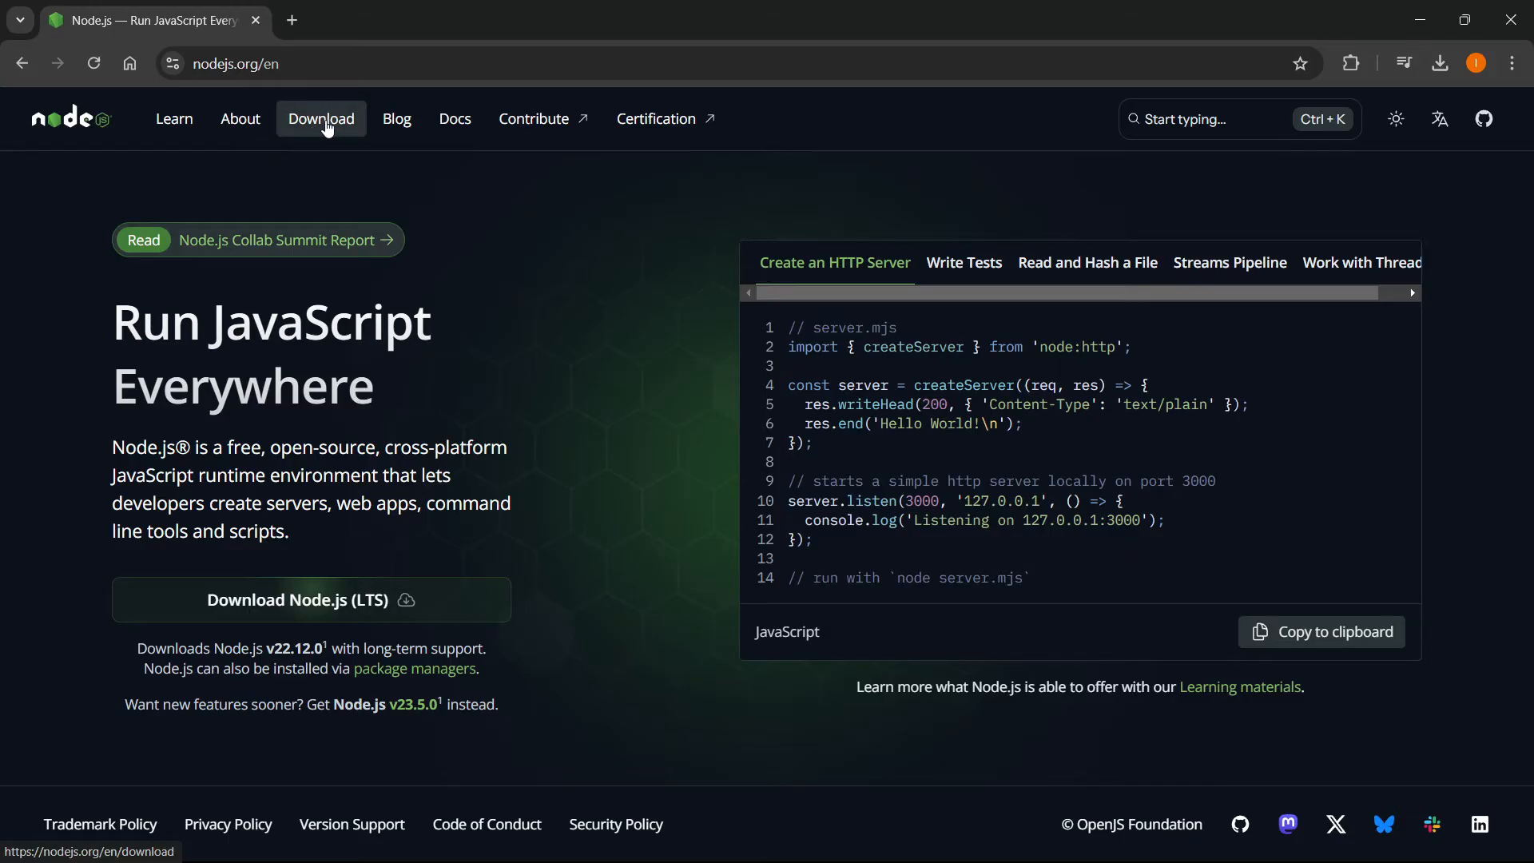
- Select the v23.5.0 (Current) prebuilt installer for Windows x64 on the Node.js download page
left_click(321, 118)
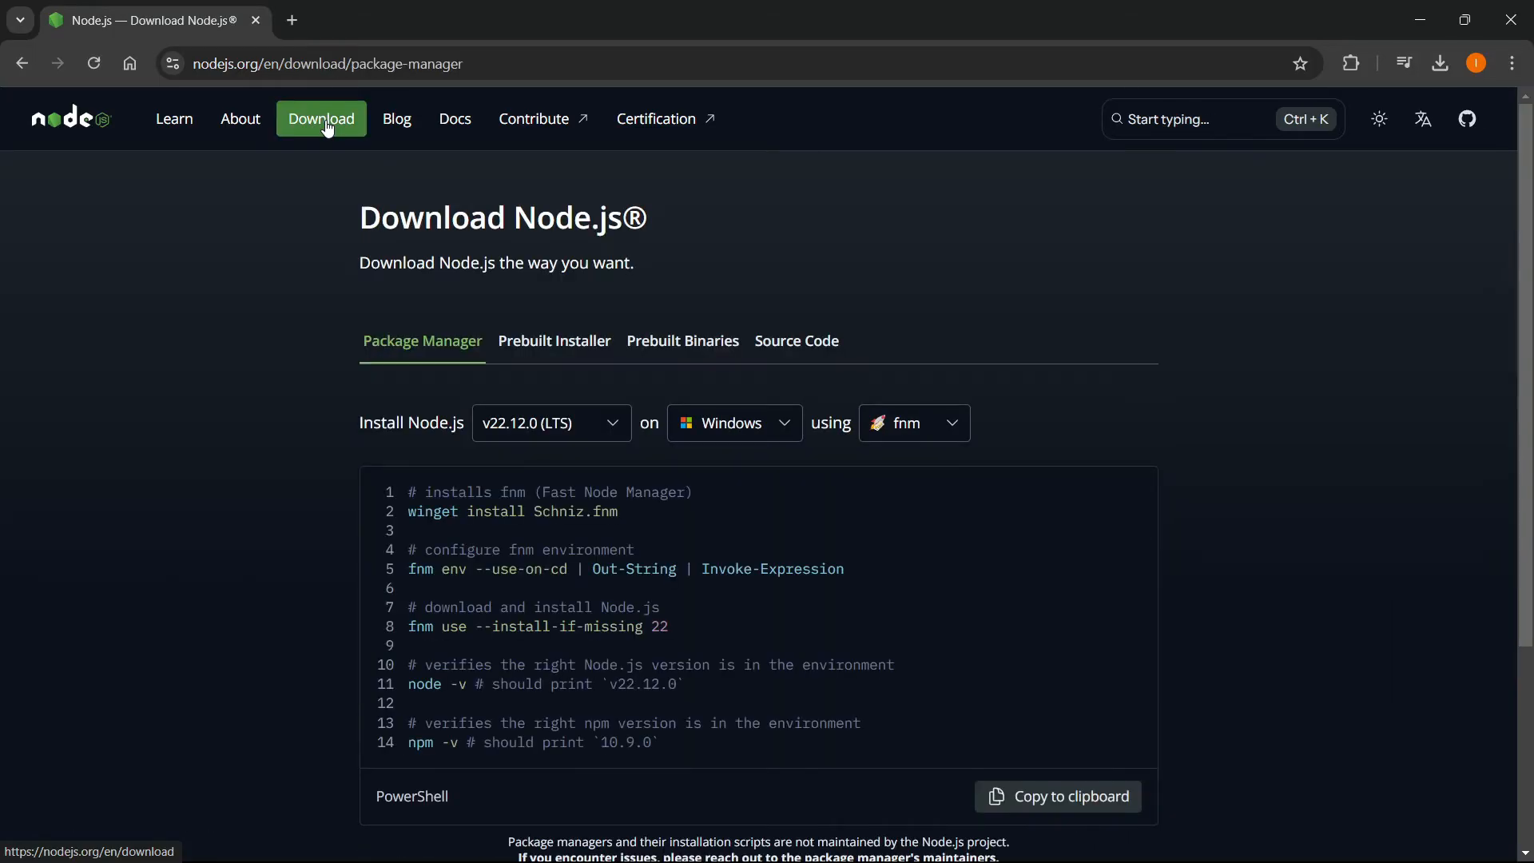
mouse_move(553, 340)
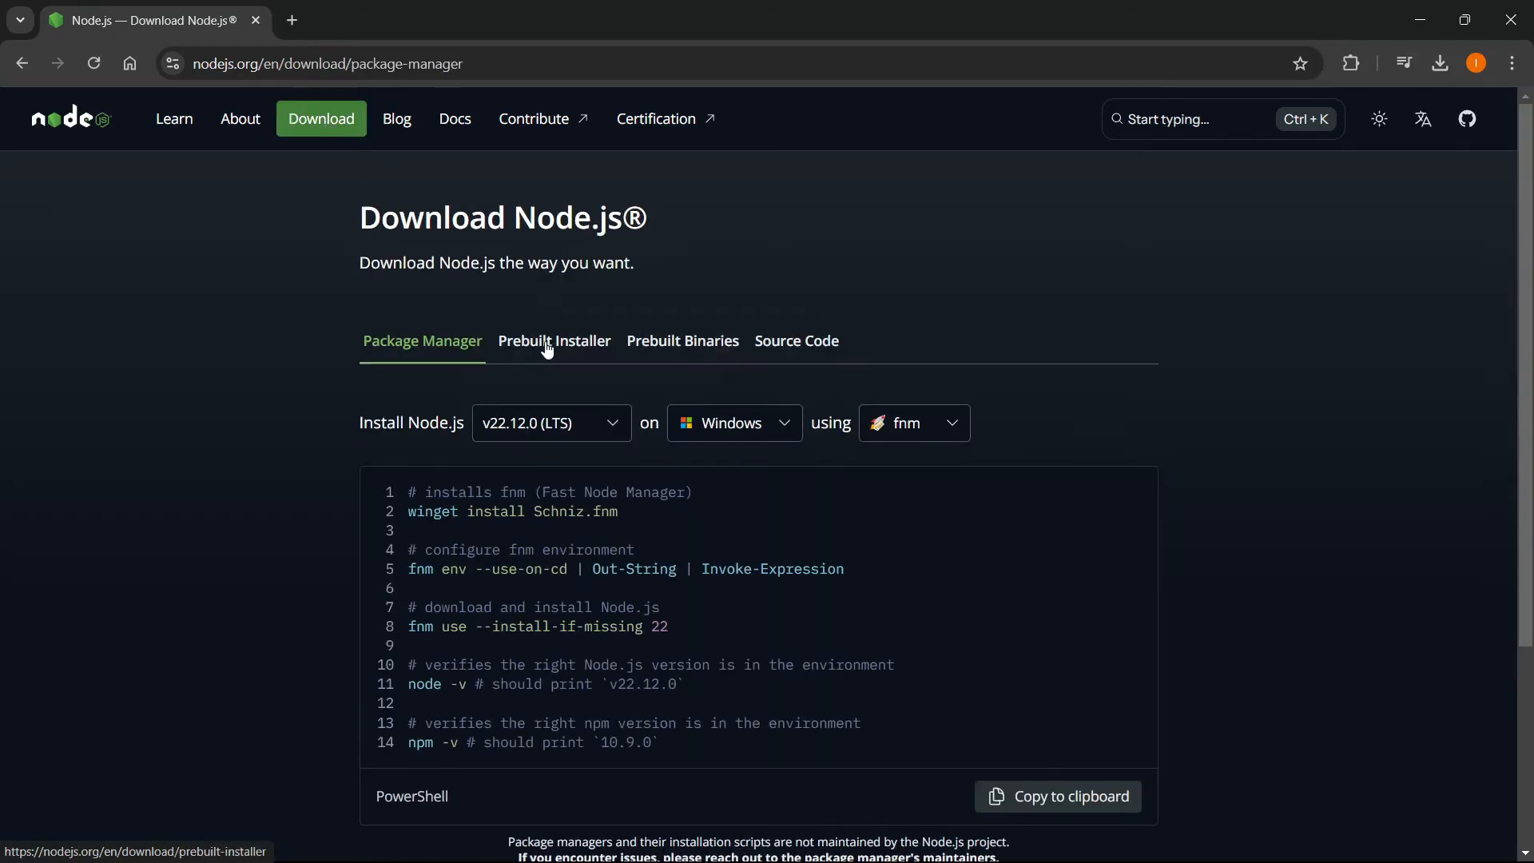
left_click(554, 340)
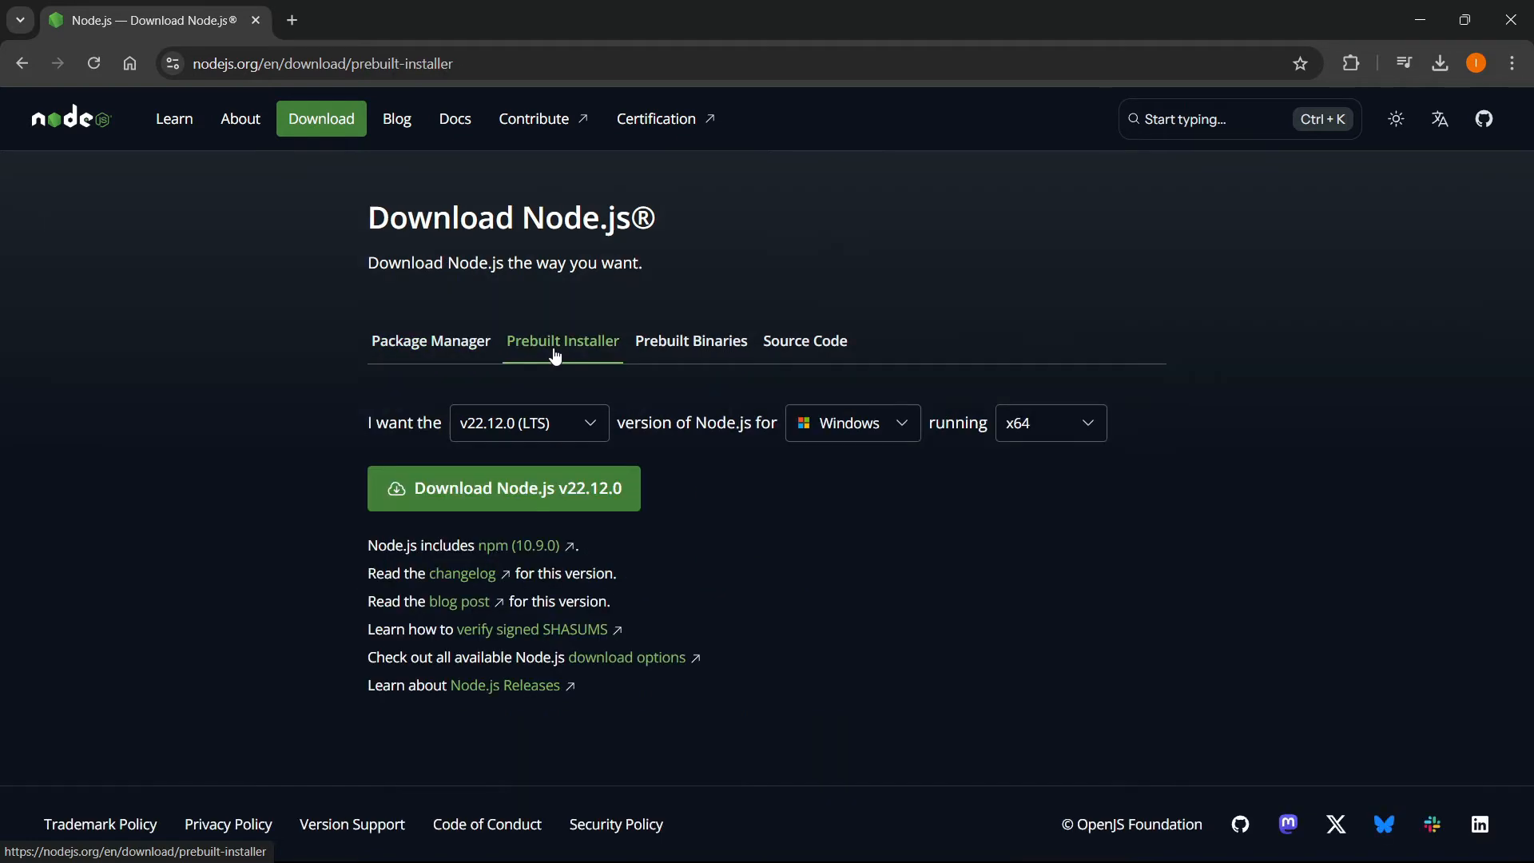
mouse_move(571, 399)
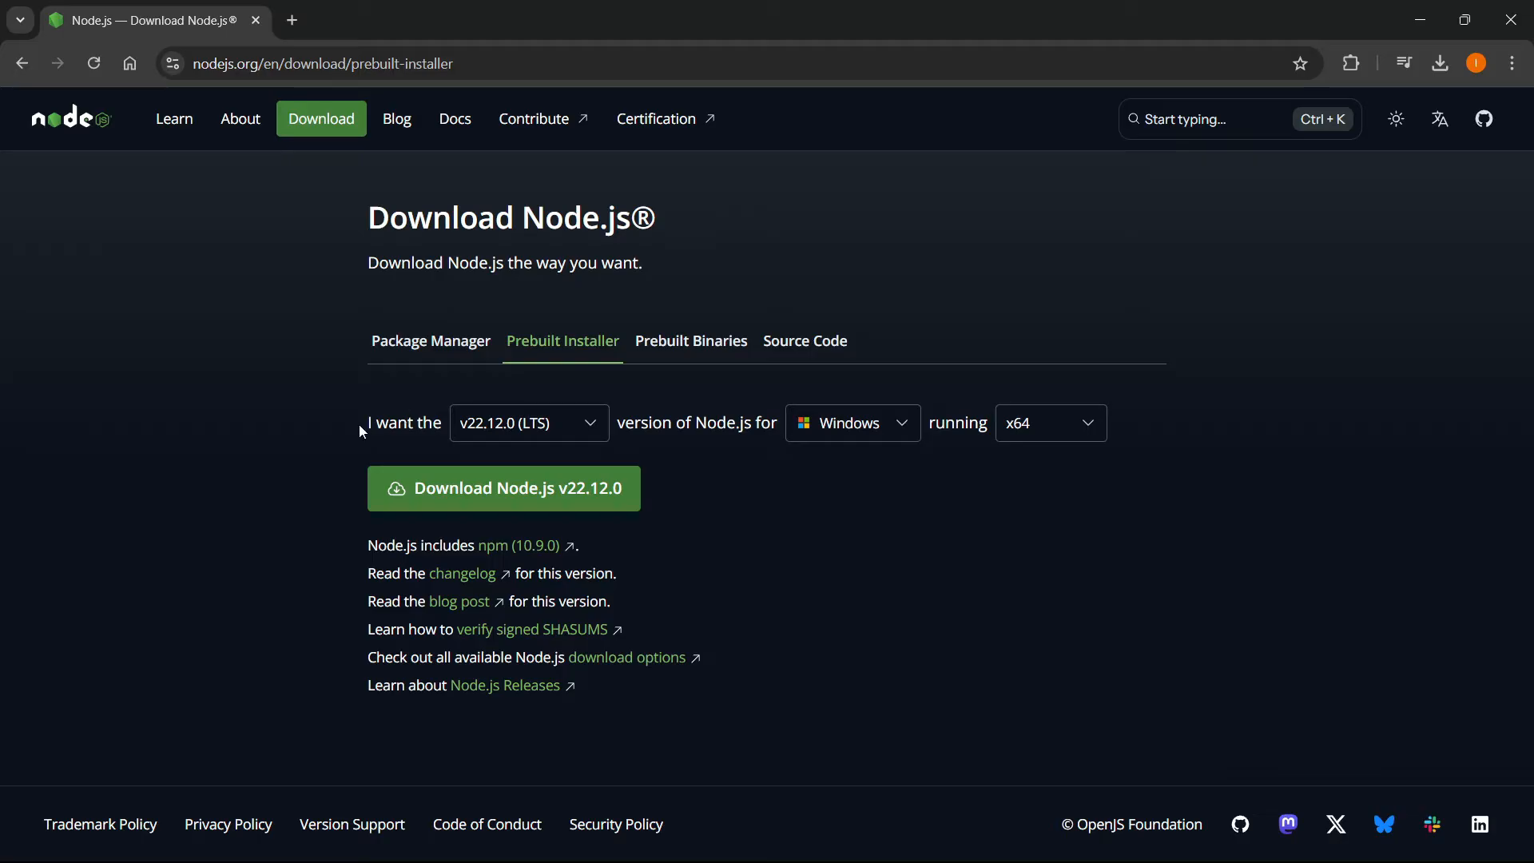
mouse_move(541, 433)
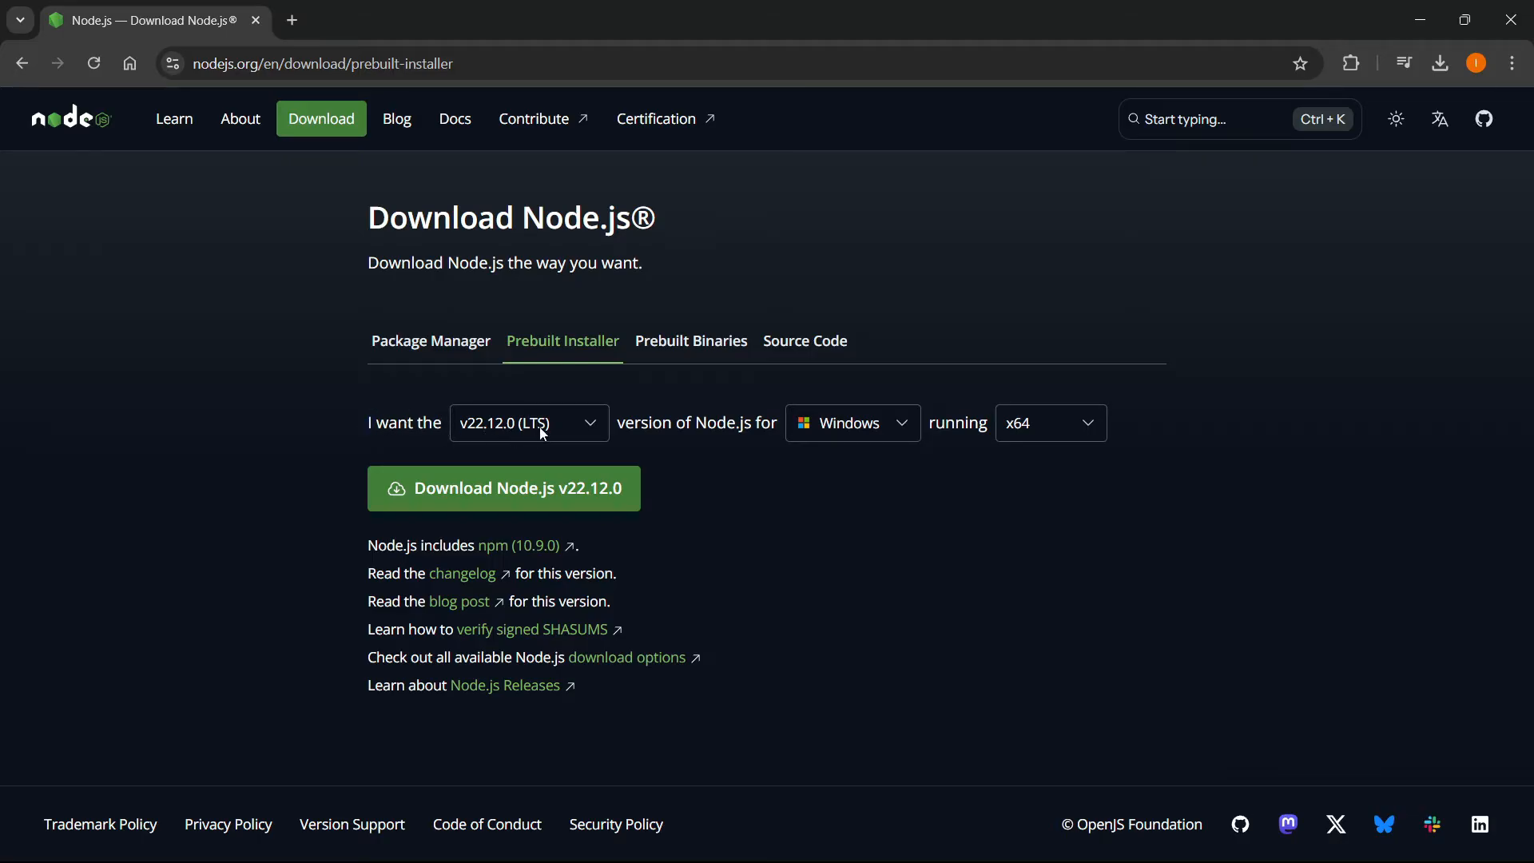
left_click(528, 423)
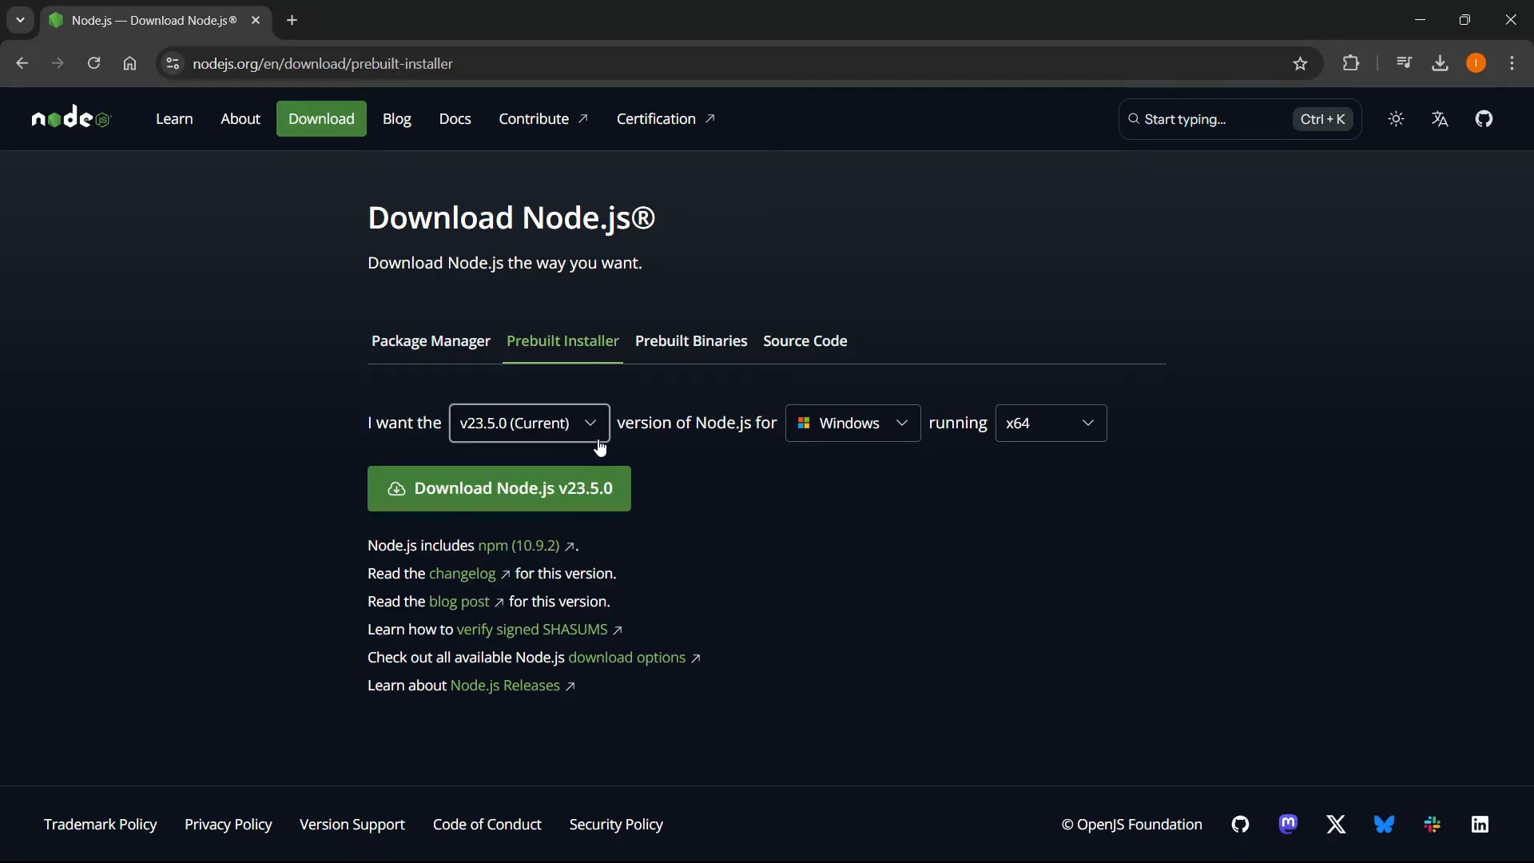
mouse_move(700, 440)
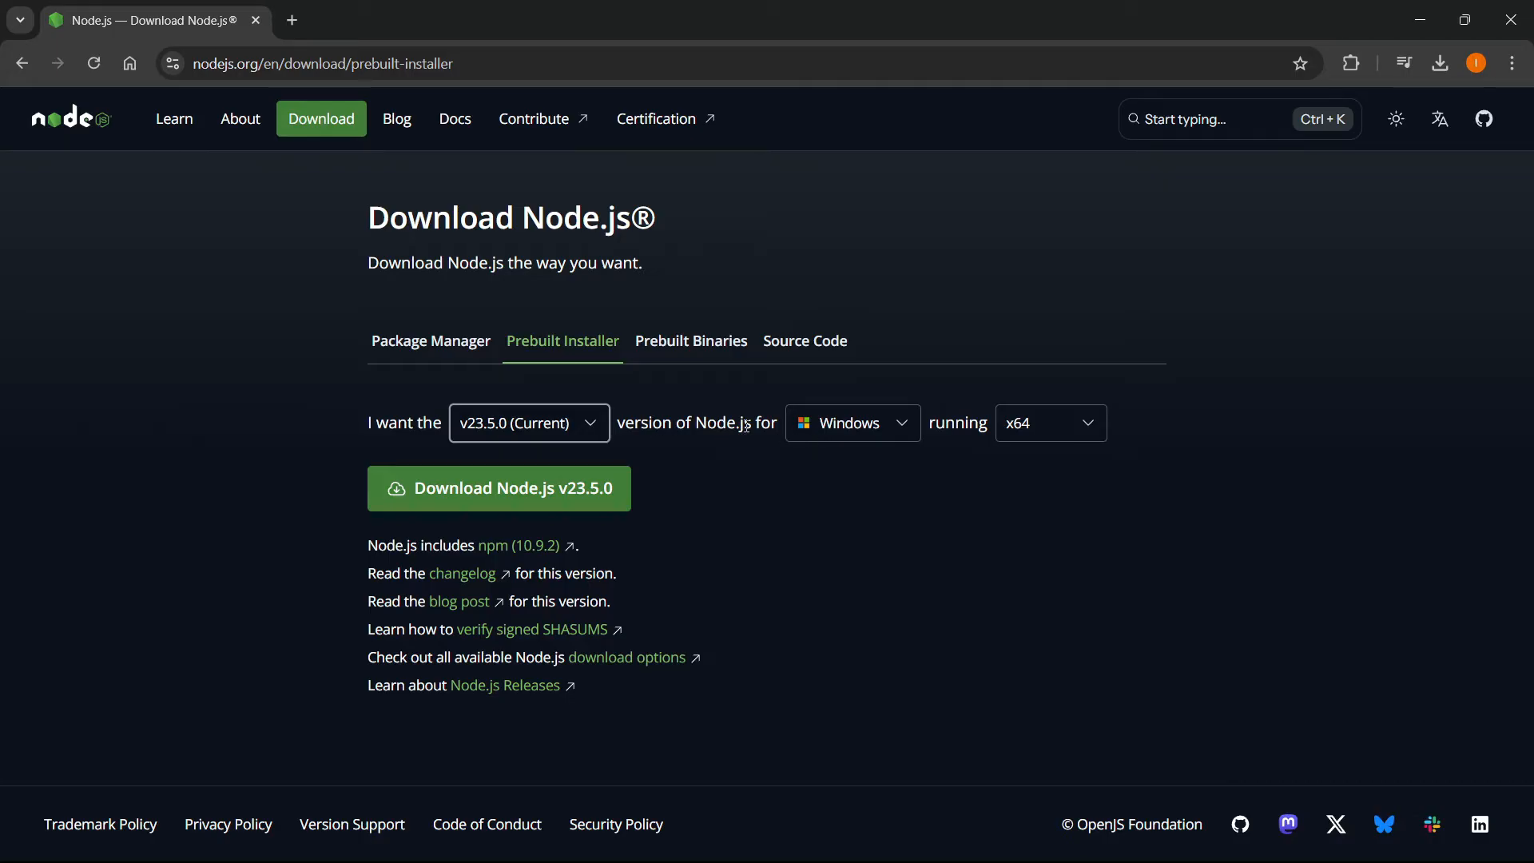
left_click(849, 423)
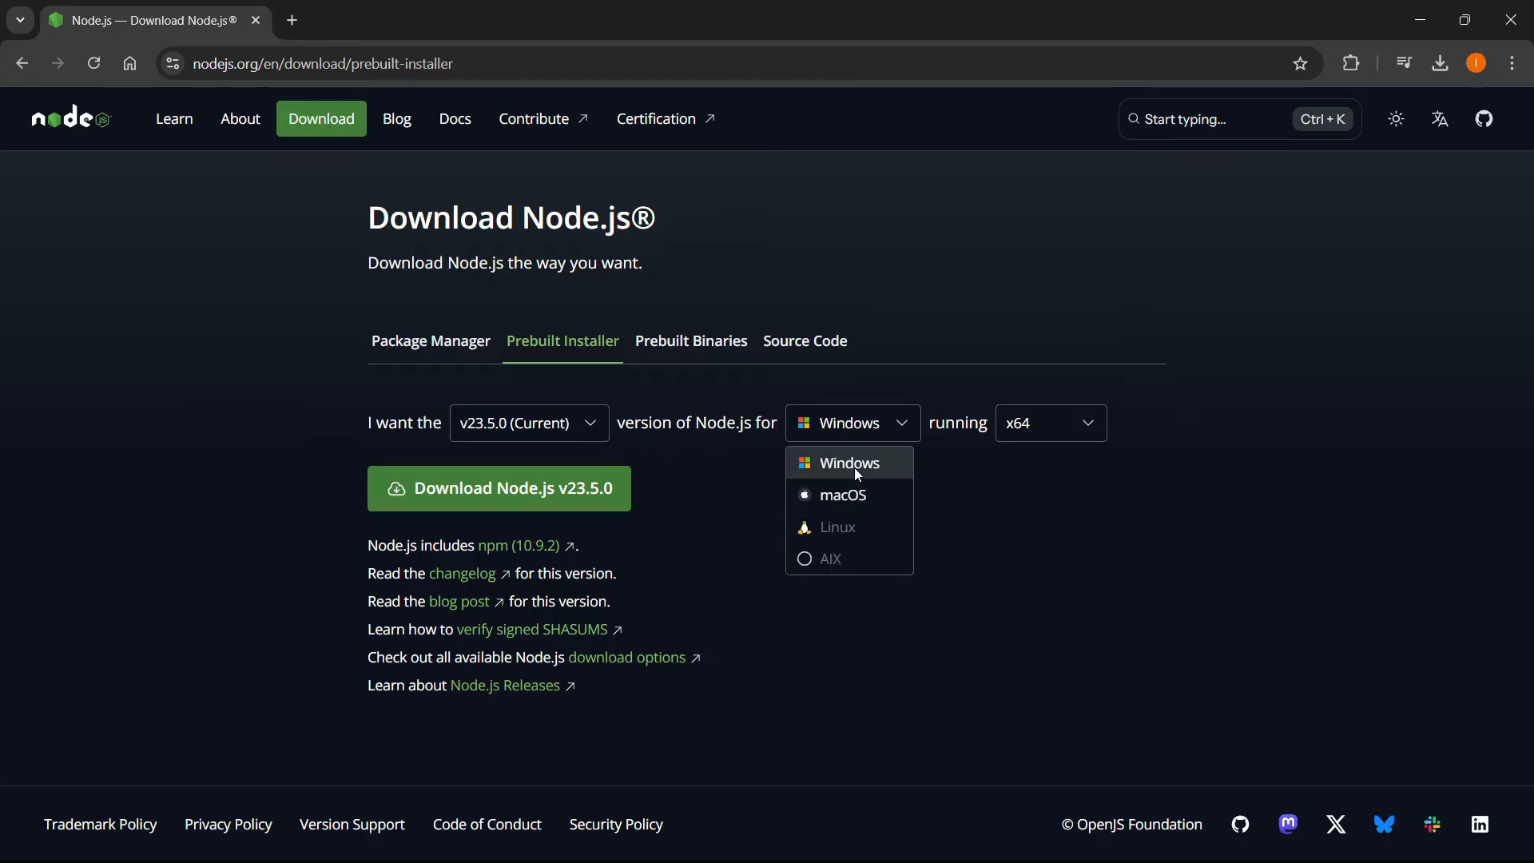
left_click(1049, 422)
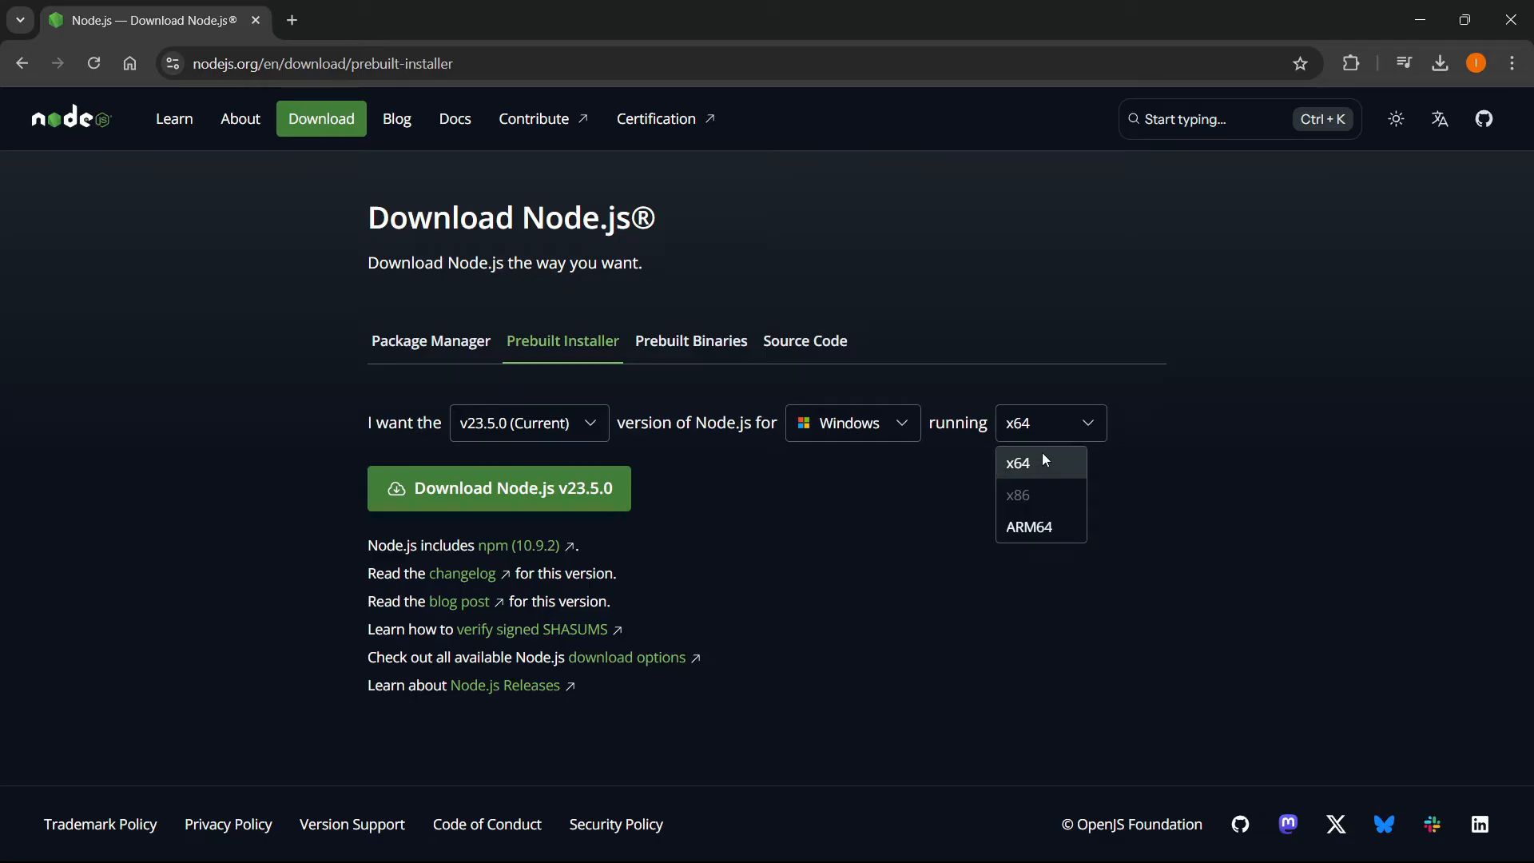
left_click(1018, 463)
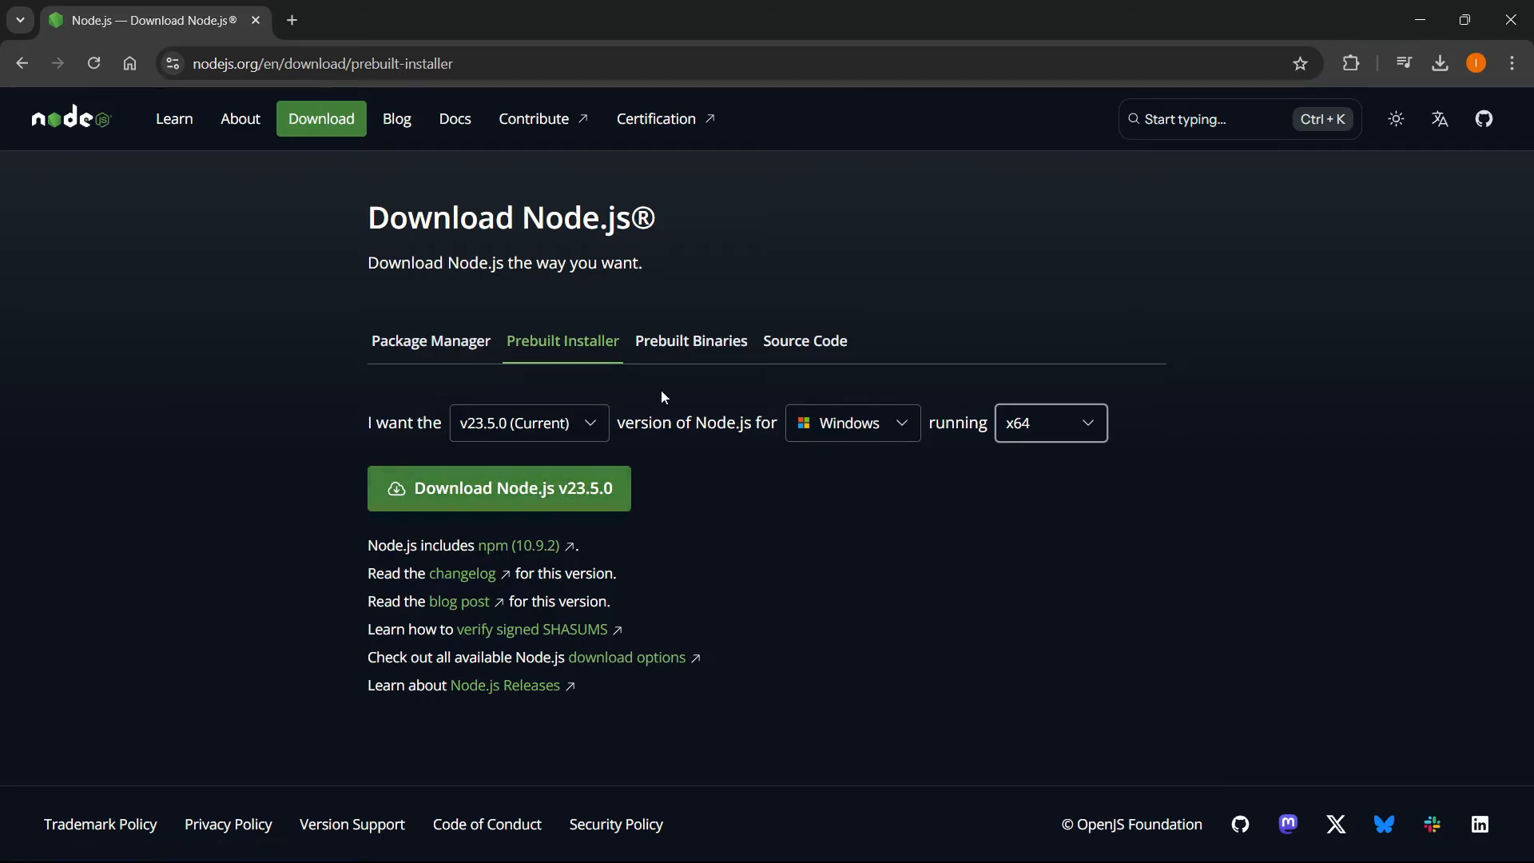
- Run node-v23.5.0-x64.msi from Chrome's recent downloads
left_click(1439, 62)
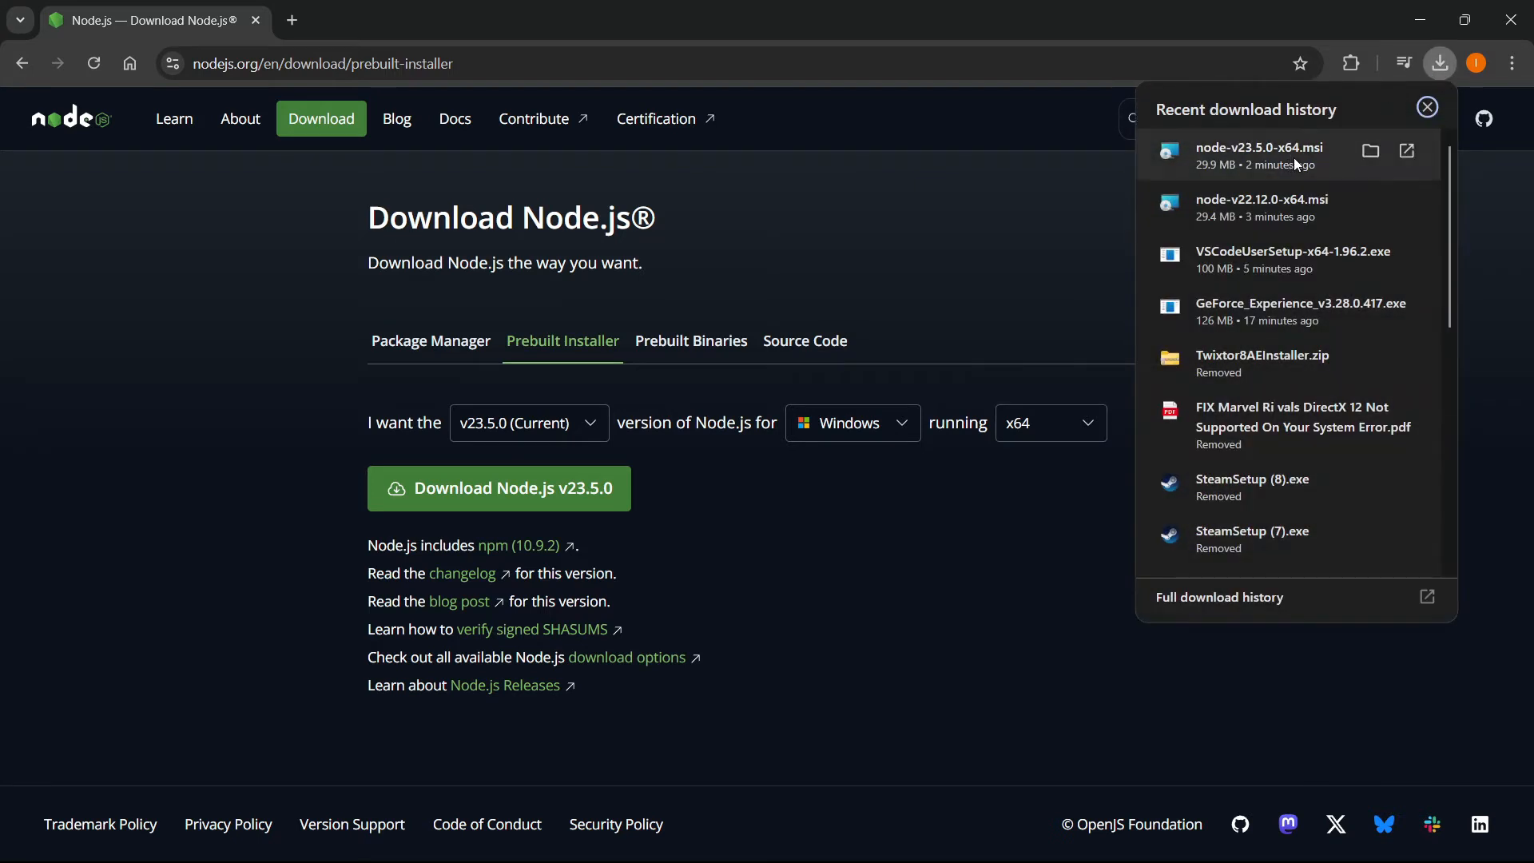
mouse_move(1235, 175)
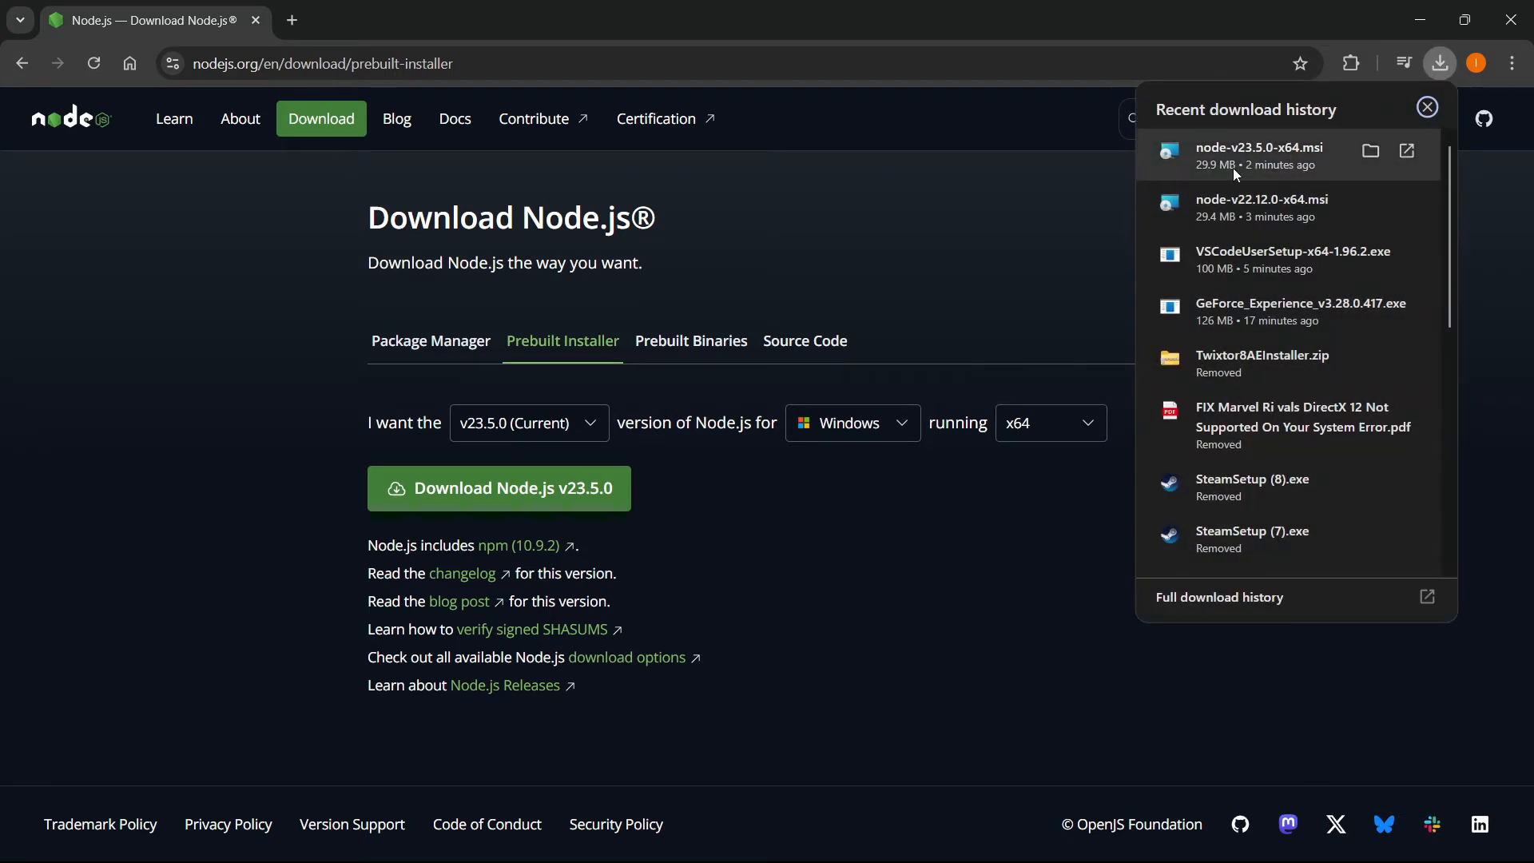
mouse_move(1269, 163)
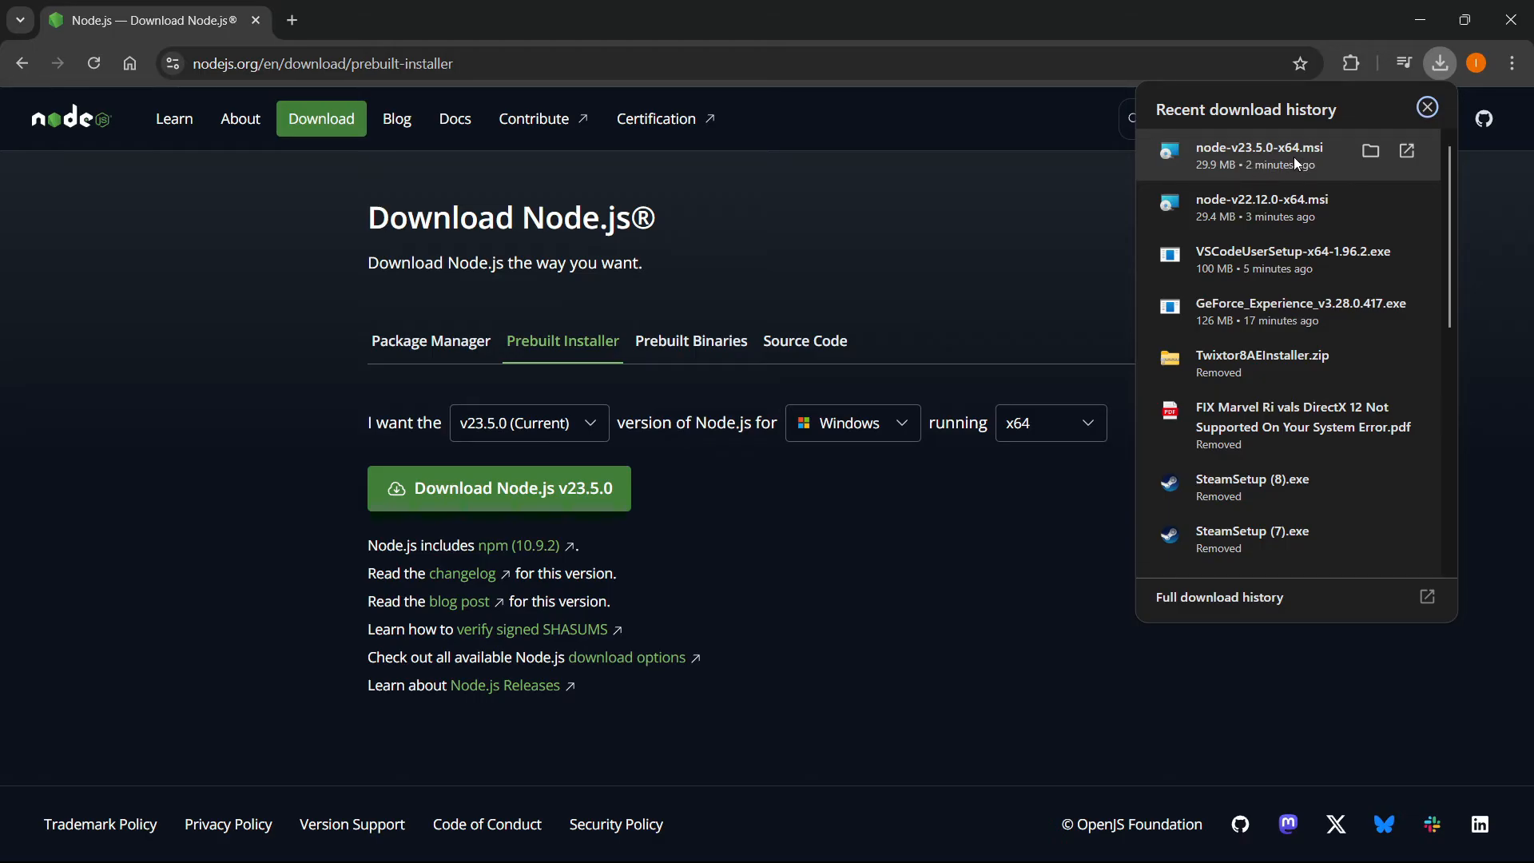
left_click(1426, 107)
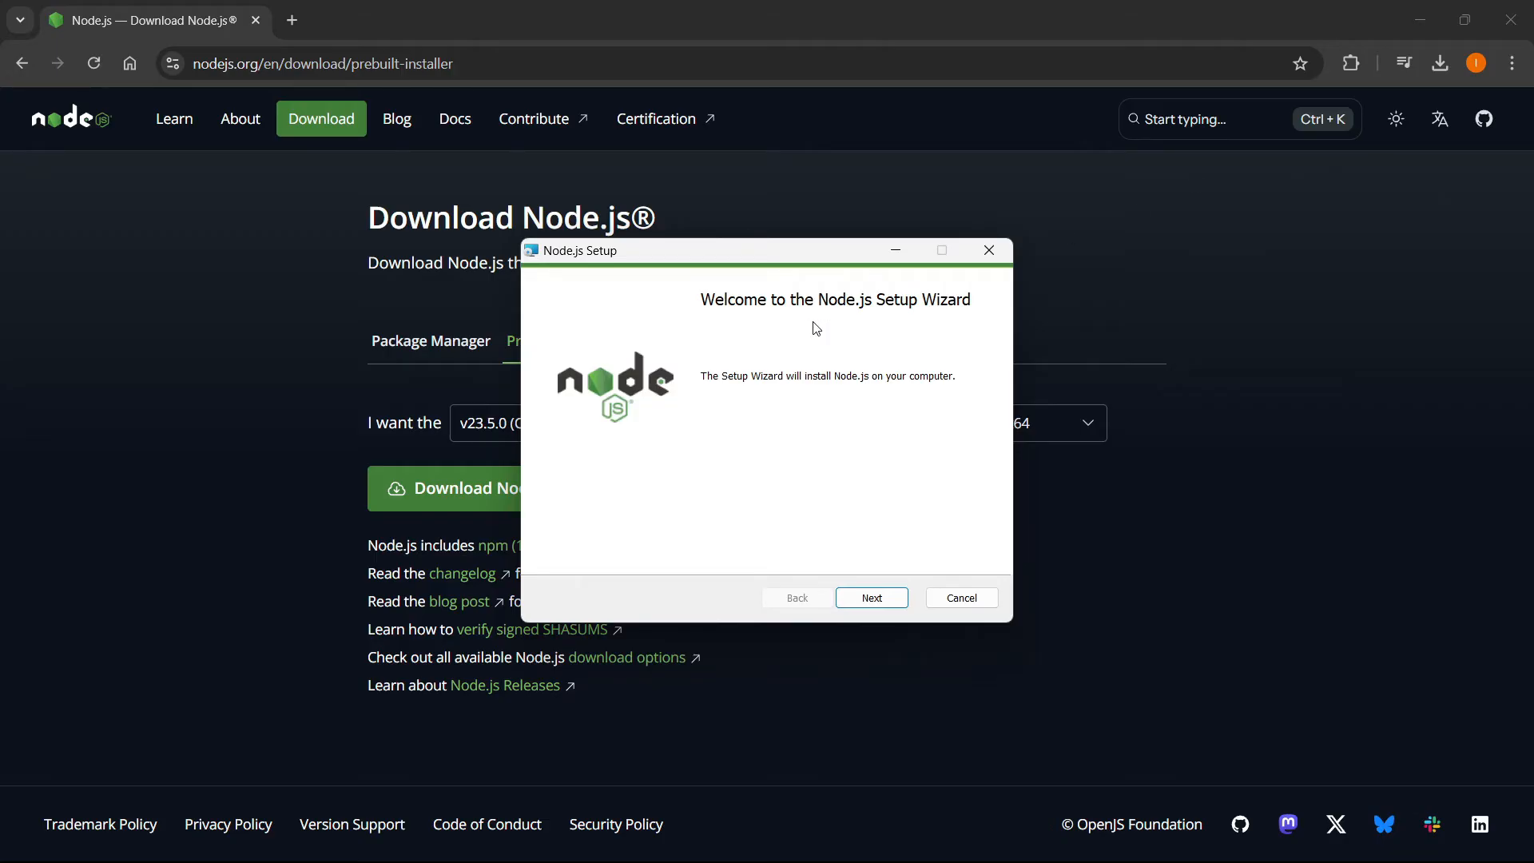
mouse_move(858, 410)
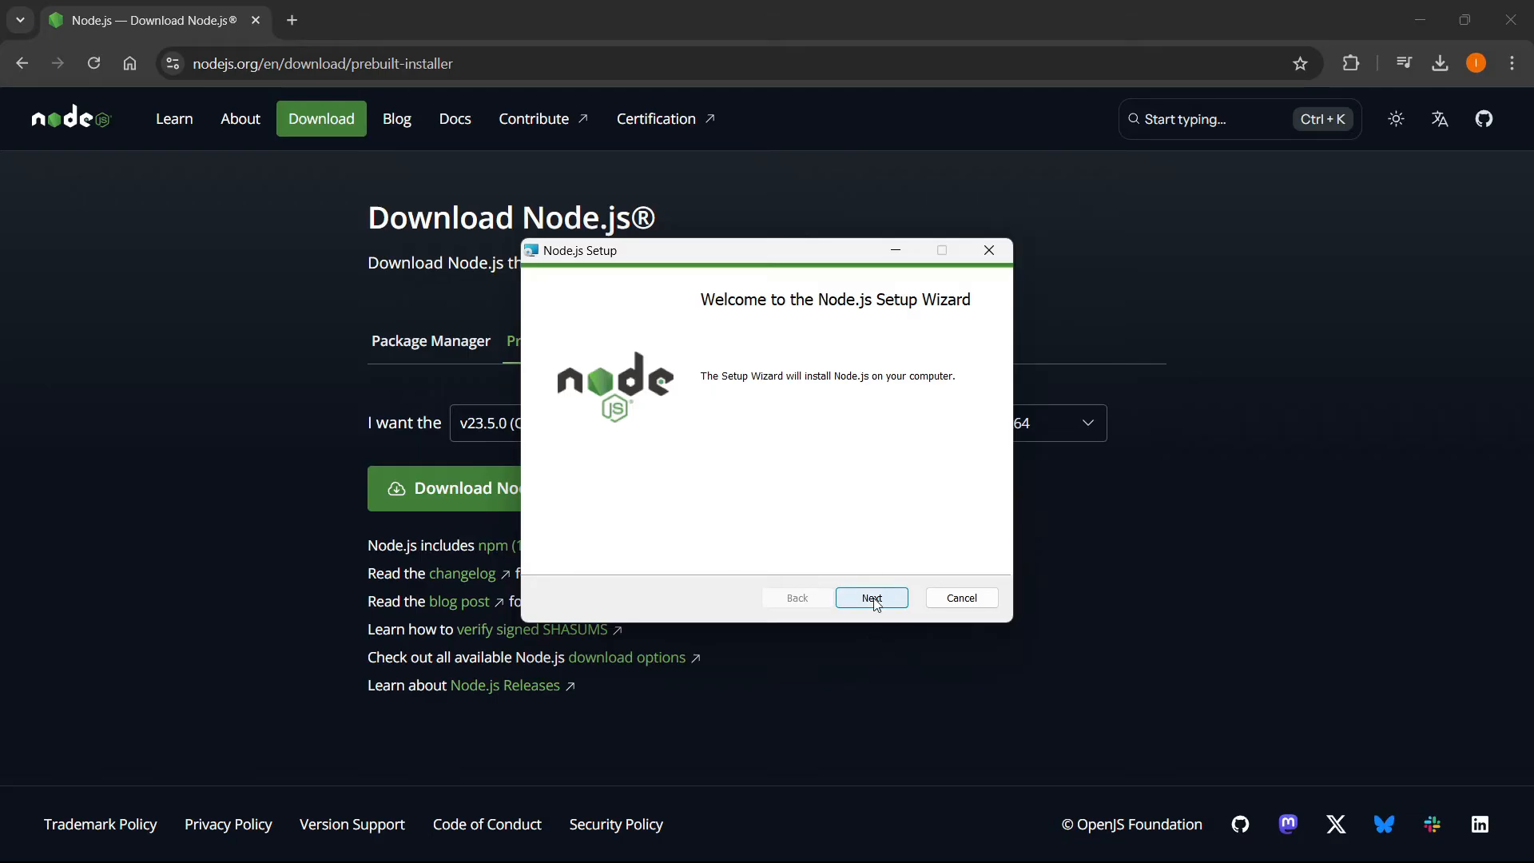
- Accept the license, keep C:\Program Files\nodejs\ and default features, and skip native-module tools
left_click(871, 598)
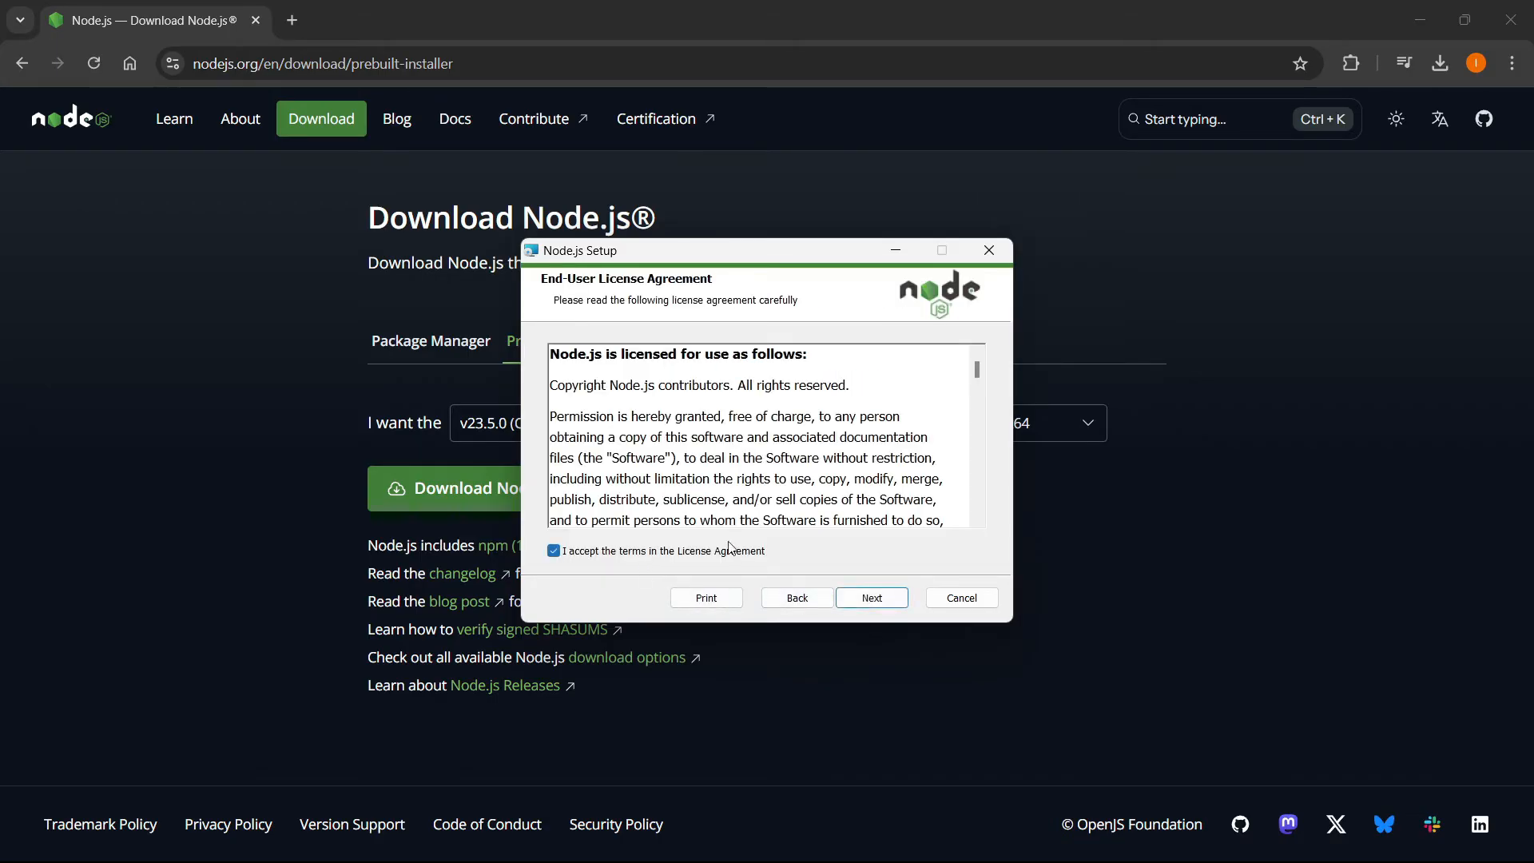
left_click(870, 597)
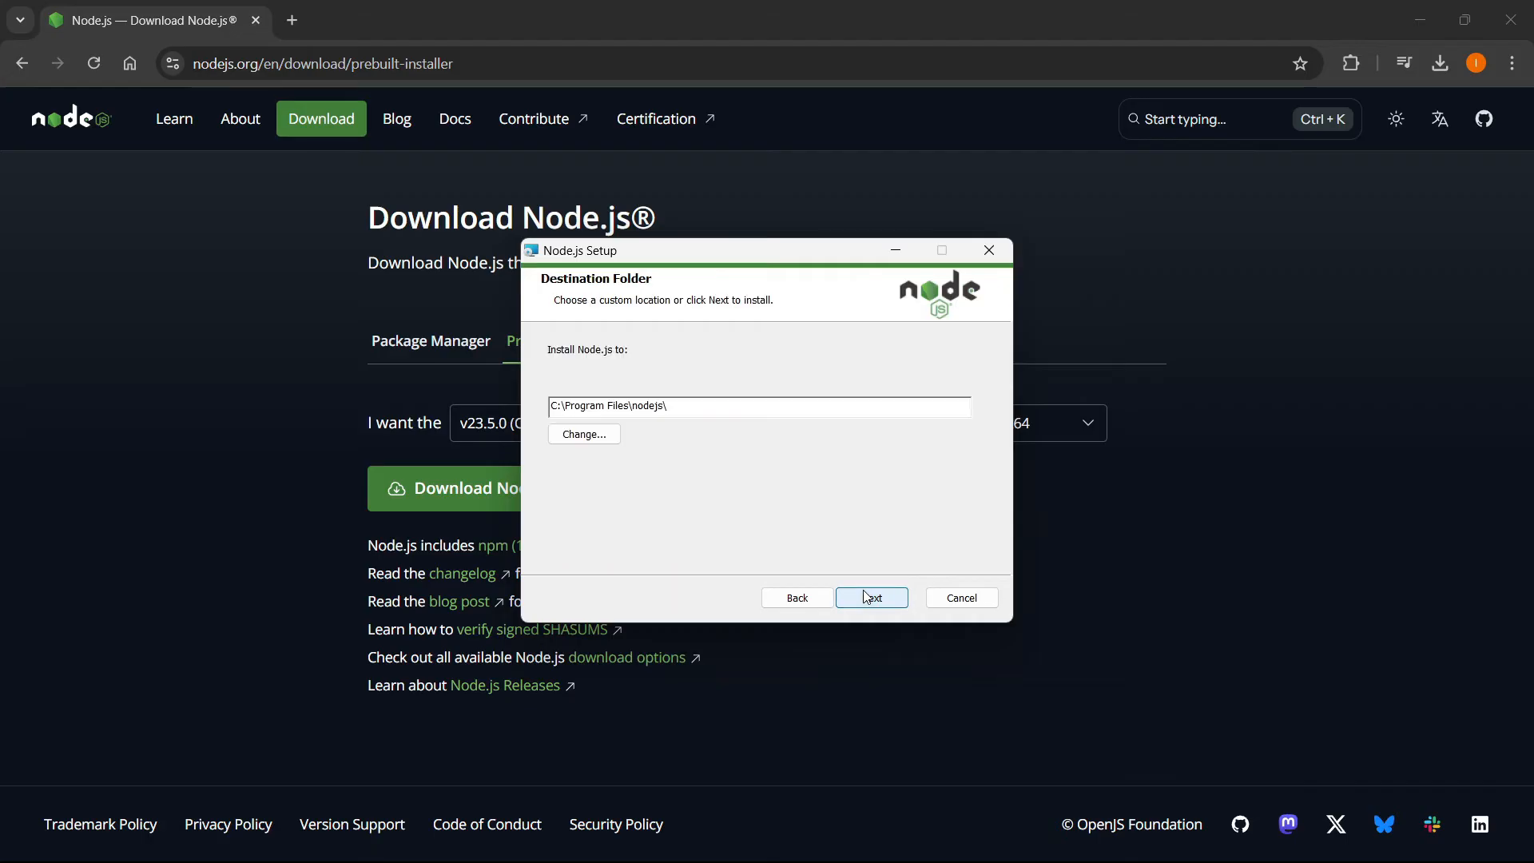
mouse_move(864, 541)
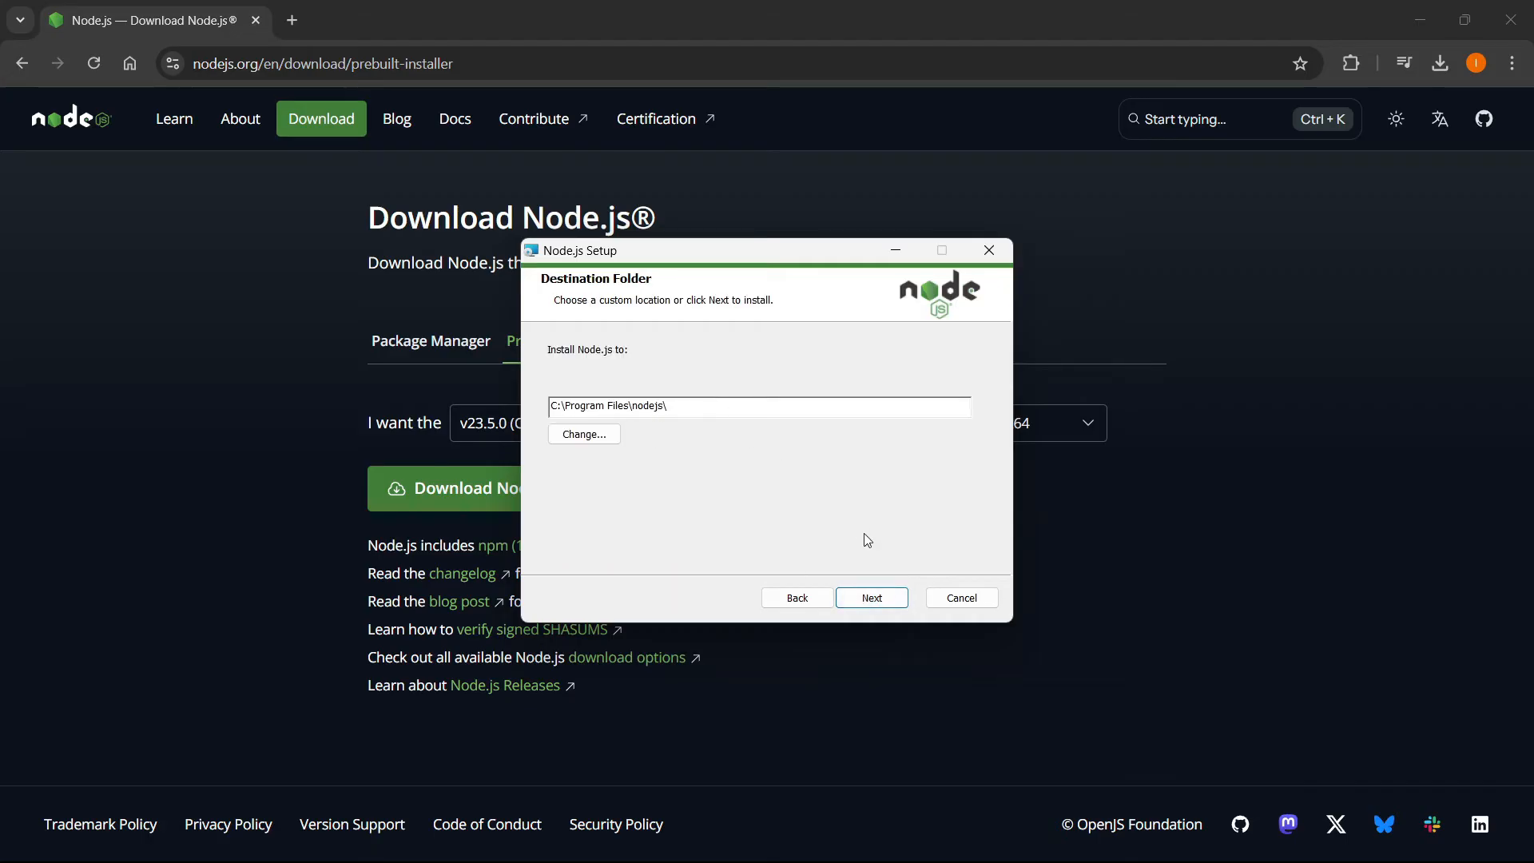
left_click(870, 597)
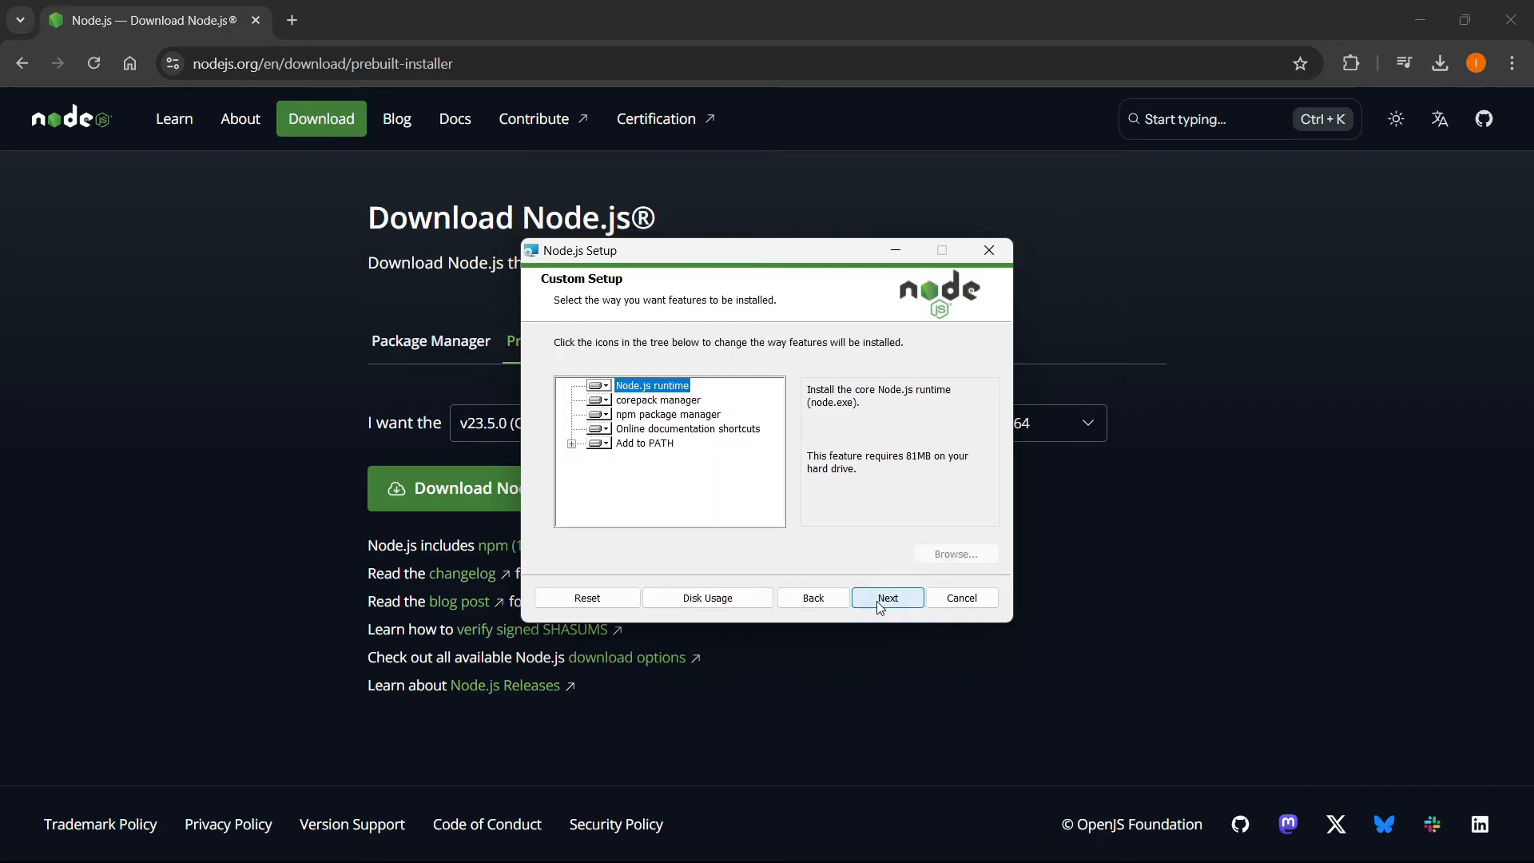
left_click(886, 597)
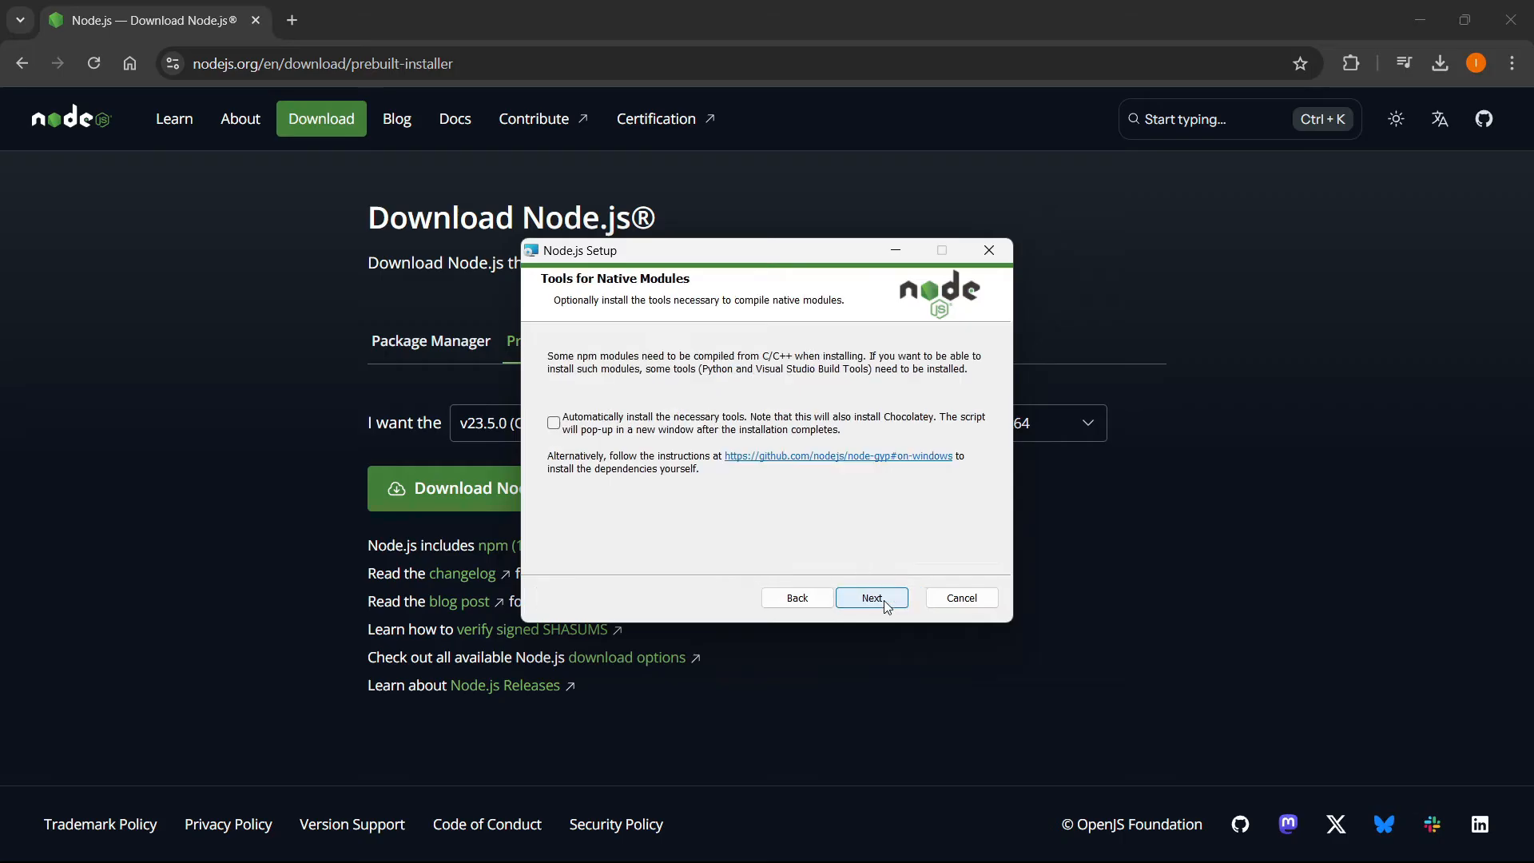
left_click(870, 598)
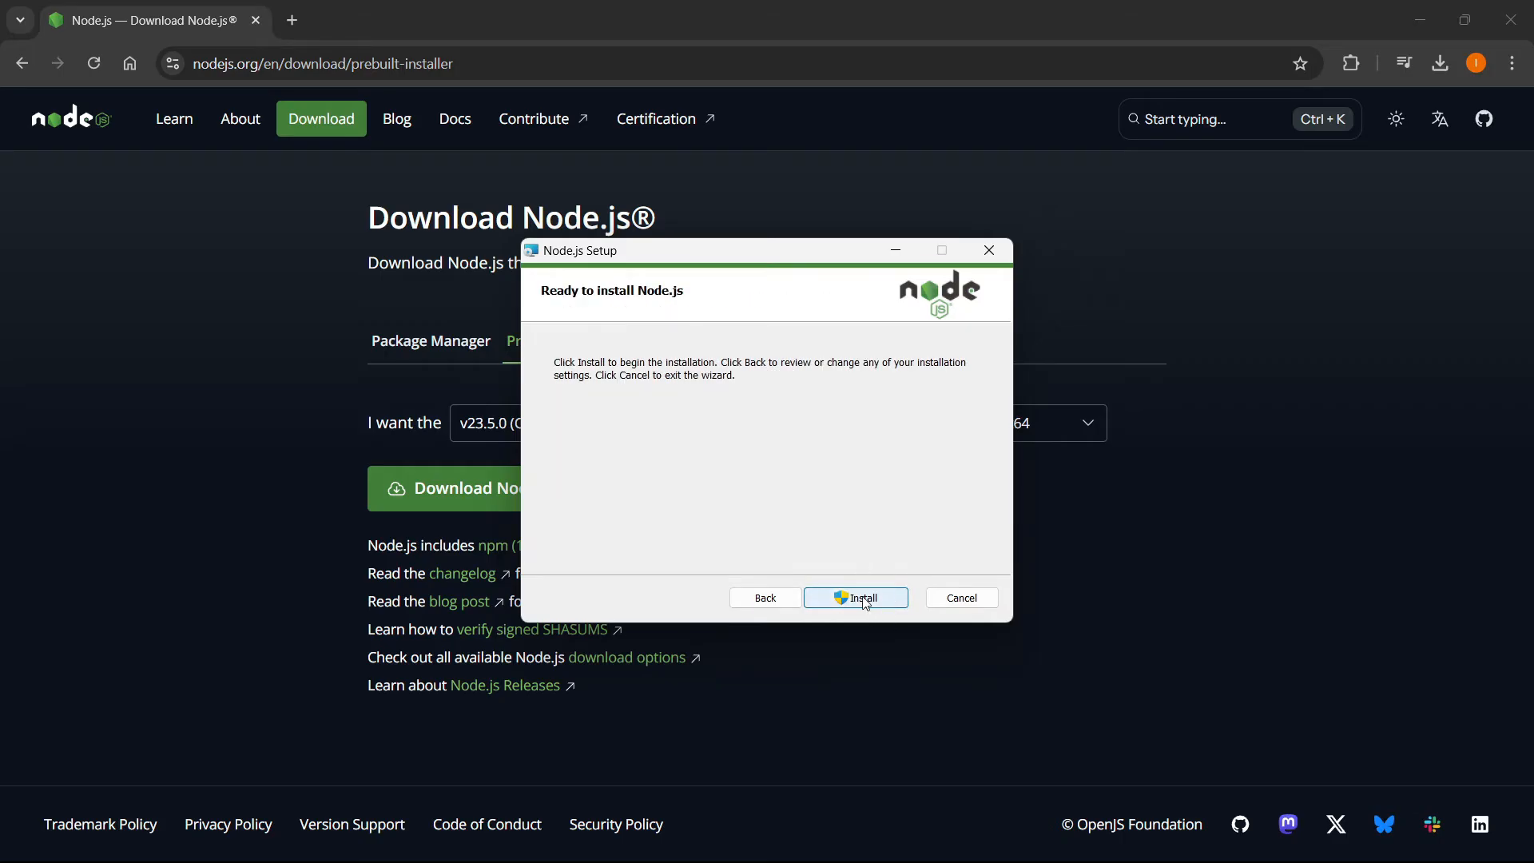
- Install Node.js and close the setup wizard after it reports success
left_click(855, 597)
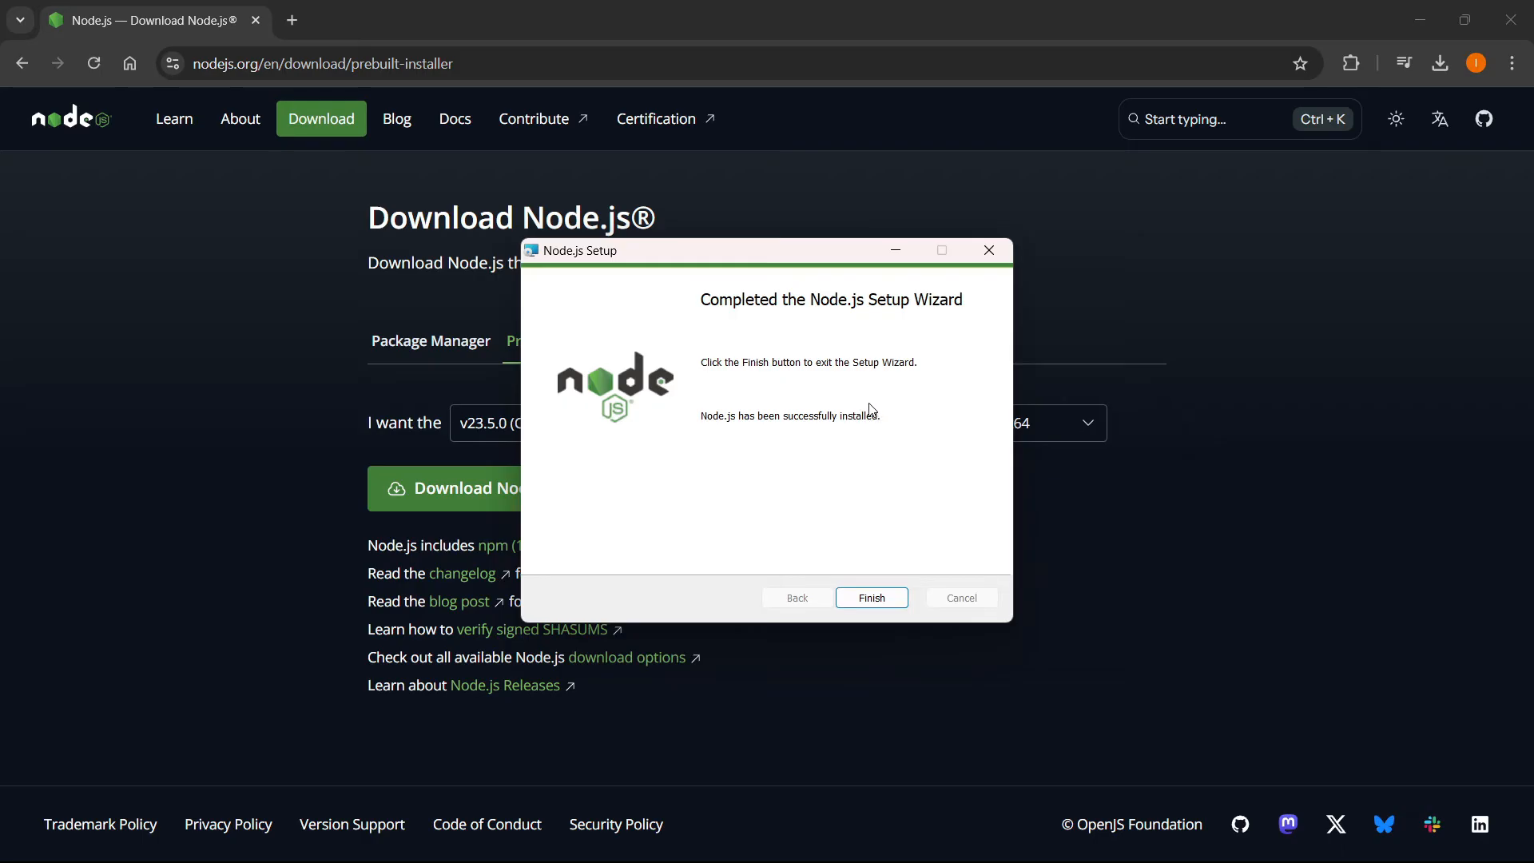
mouse_move(976, 566)
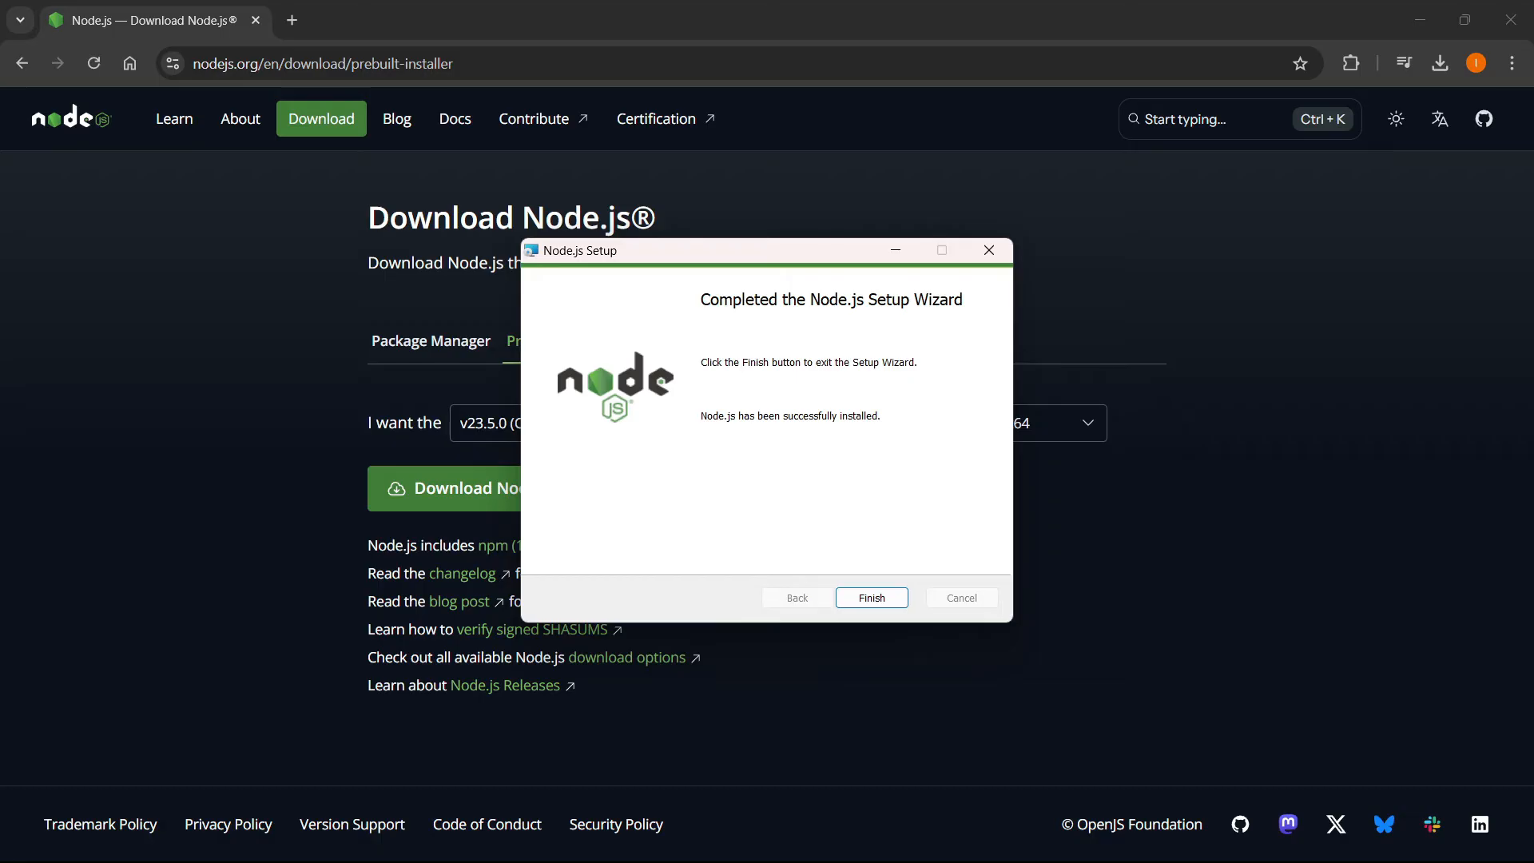
left_click(870, 598)
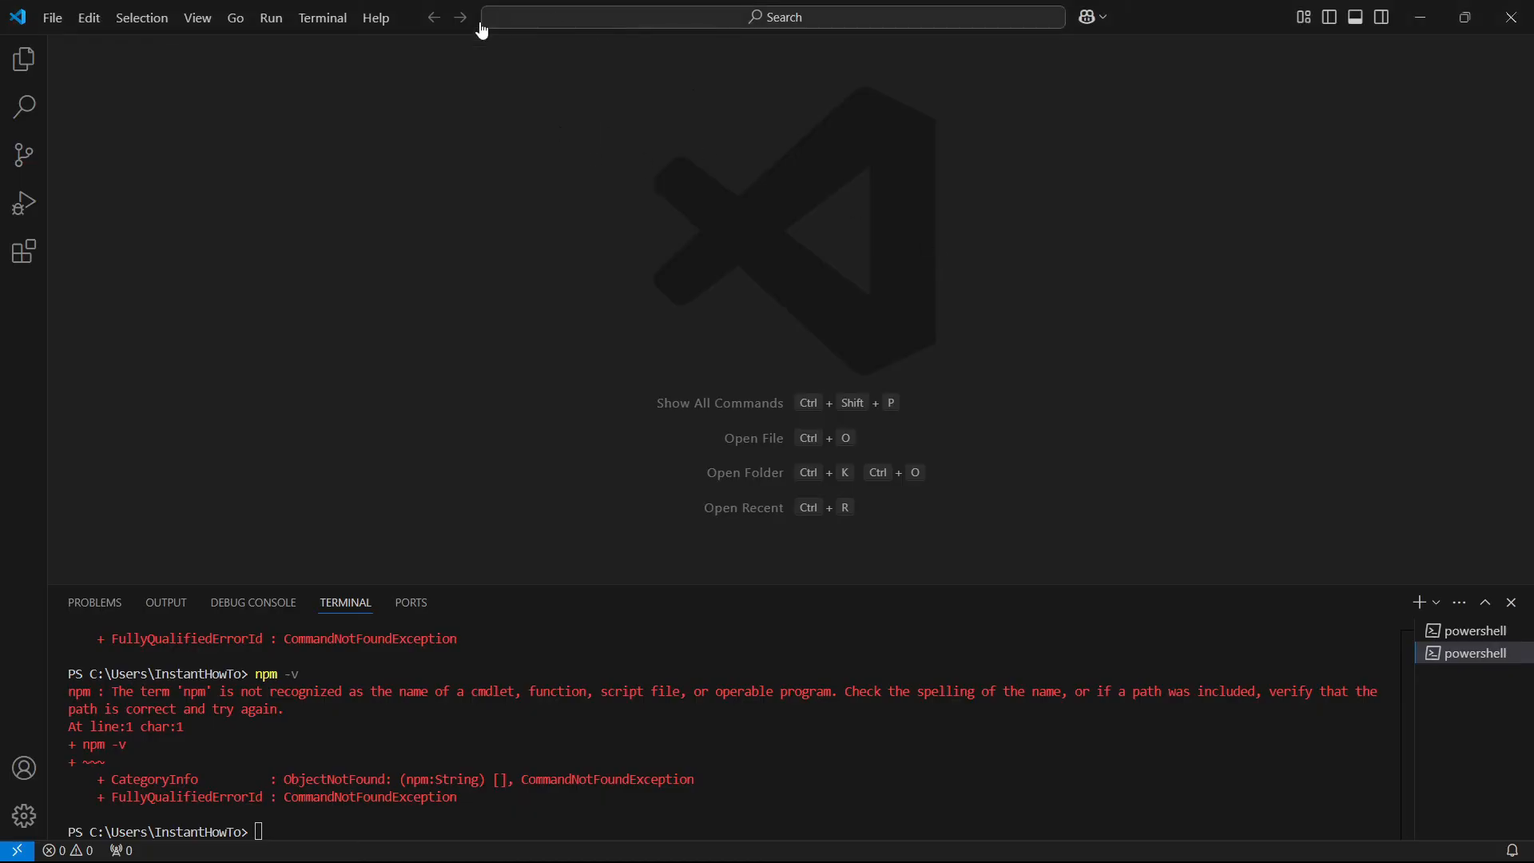
mouse_move(685, 135)
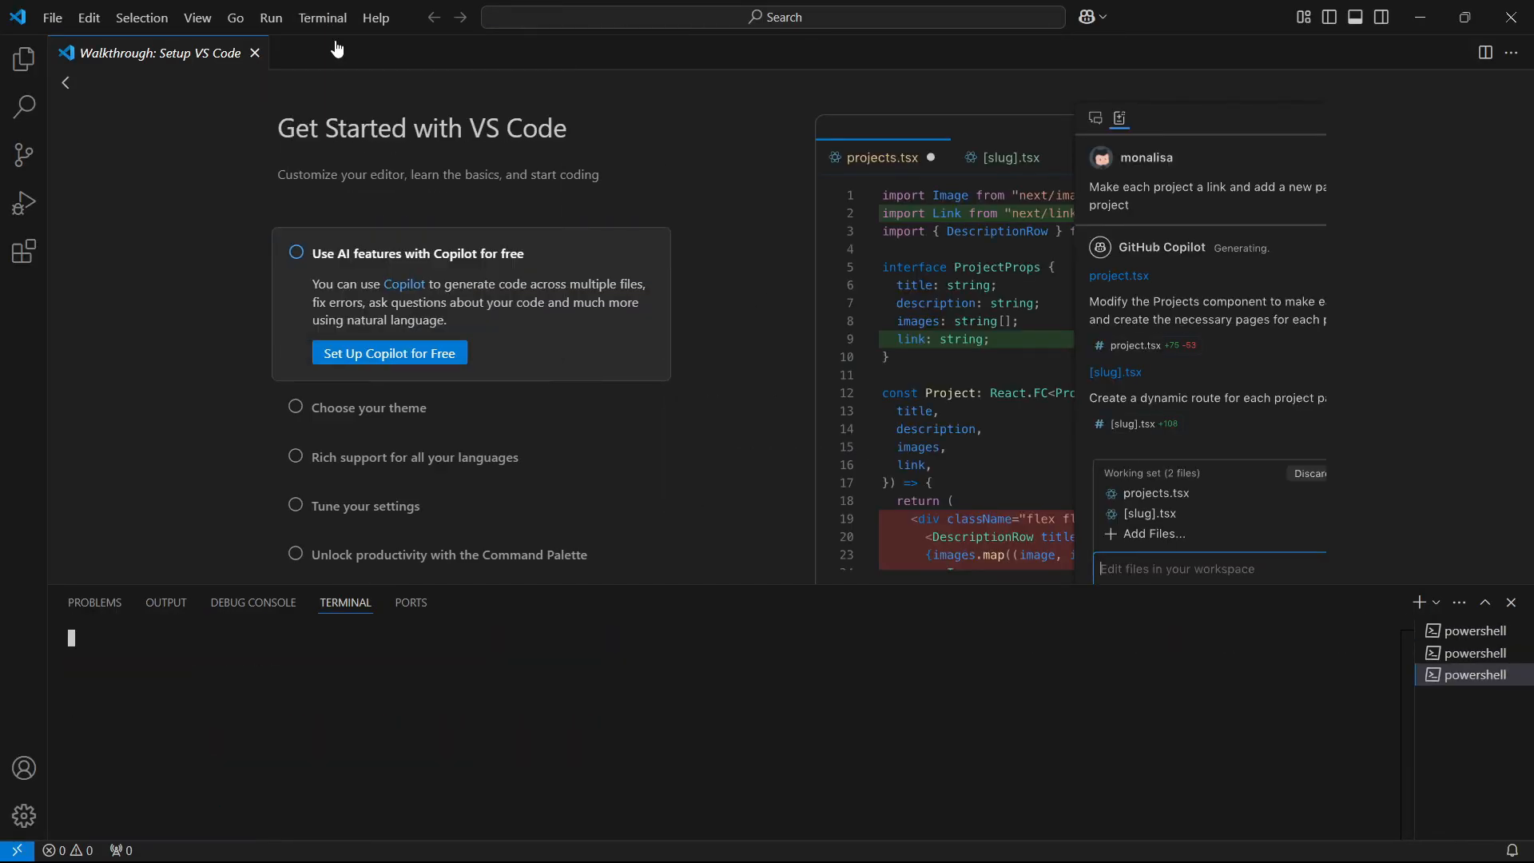
- Run 'npm install' in the new terminal, which fails because running scripts is disabled
left_click(254, 53)
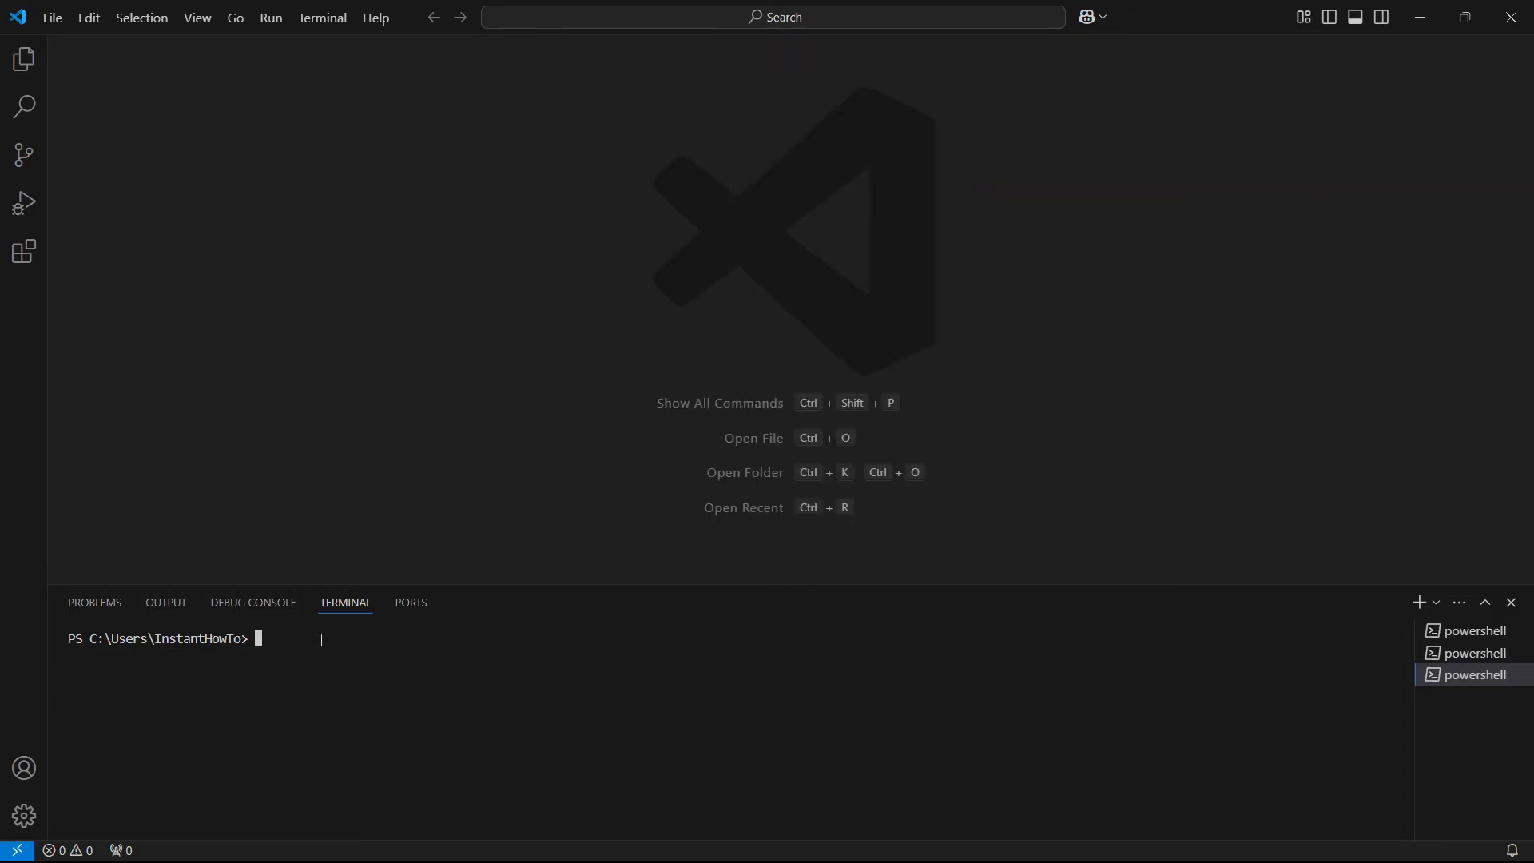
type("n")
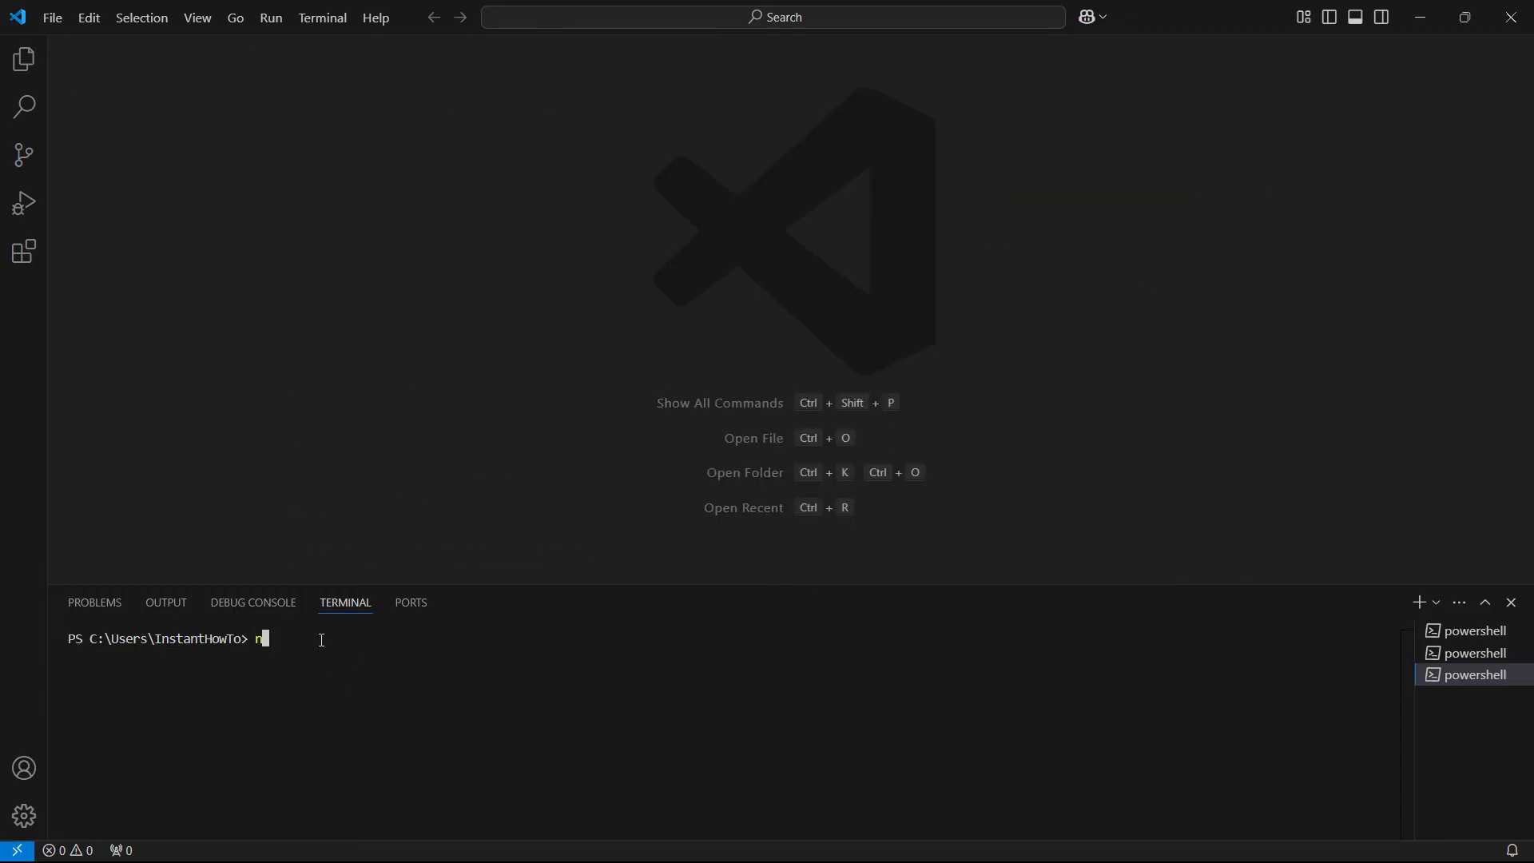
type("pm install")
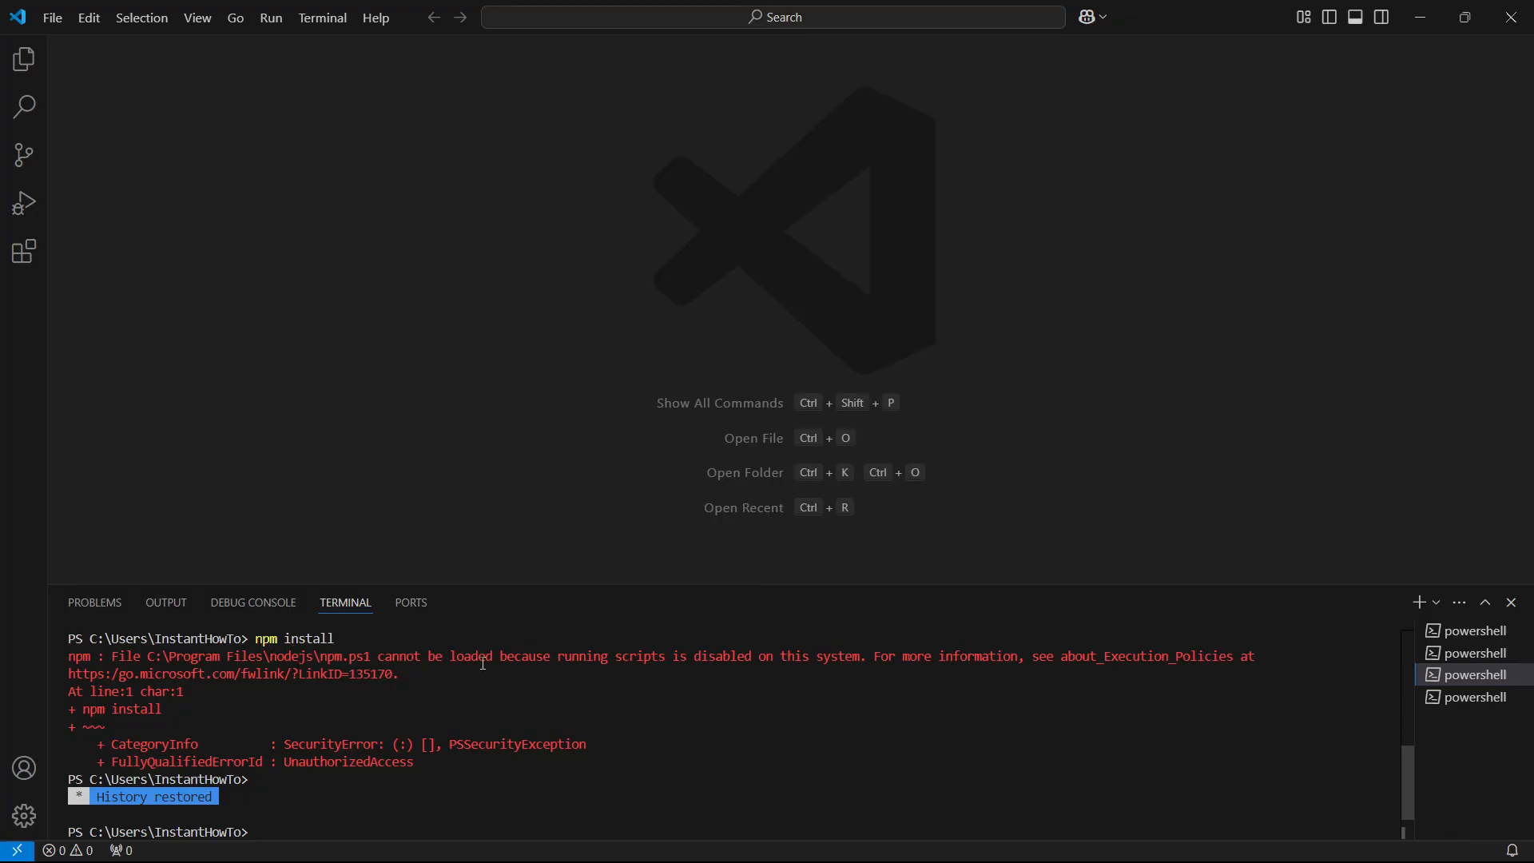
mouse_move(677, 659)
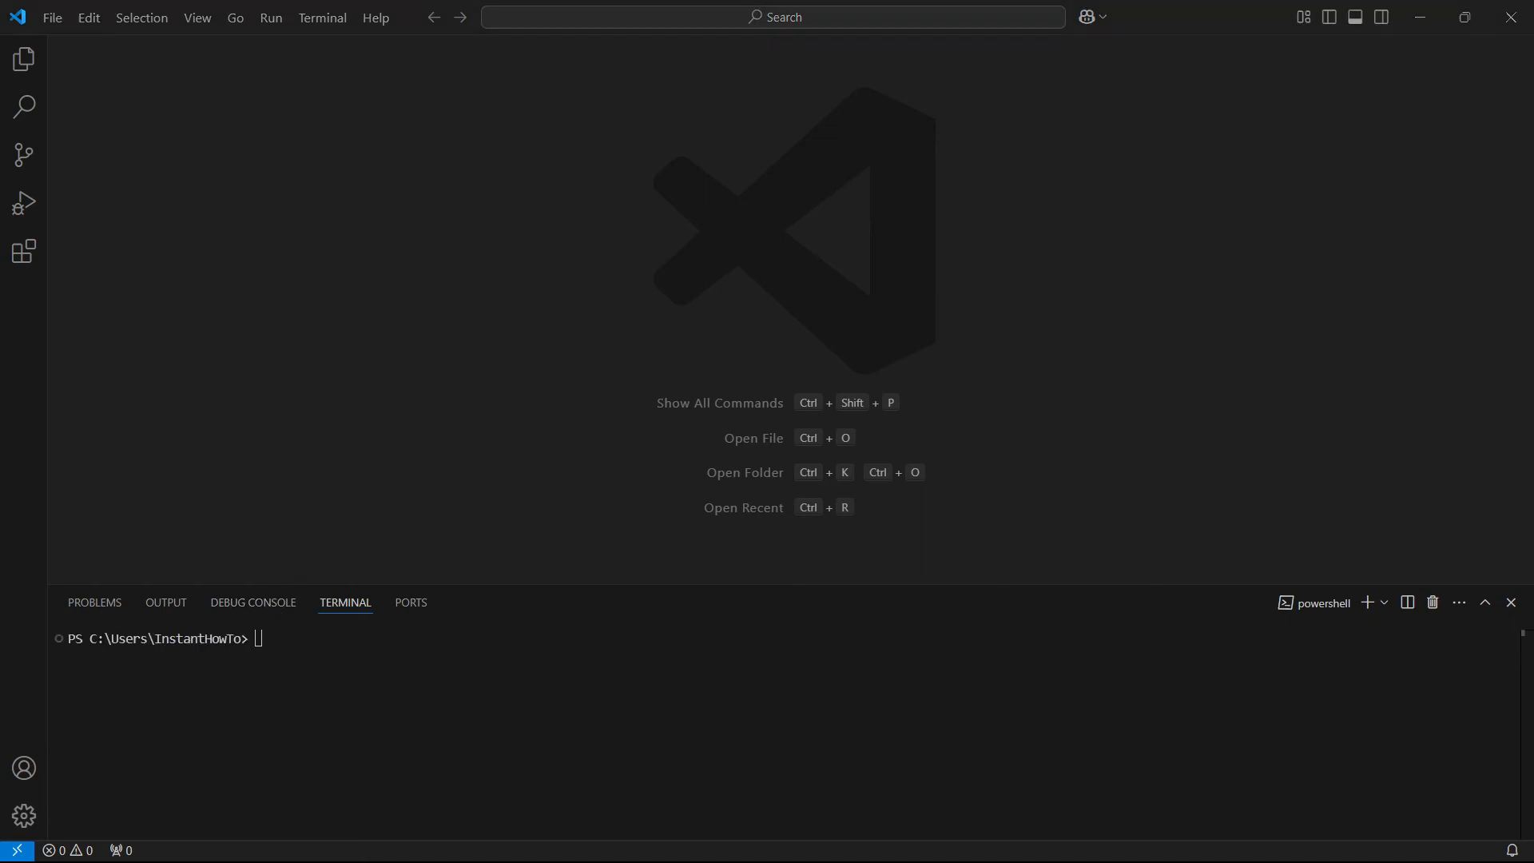
- Run Get-ExecutionPolicy, which reports RemoteSigned
type("Get-ExecutionPolicy")
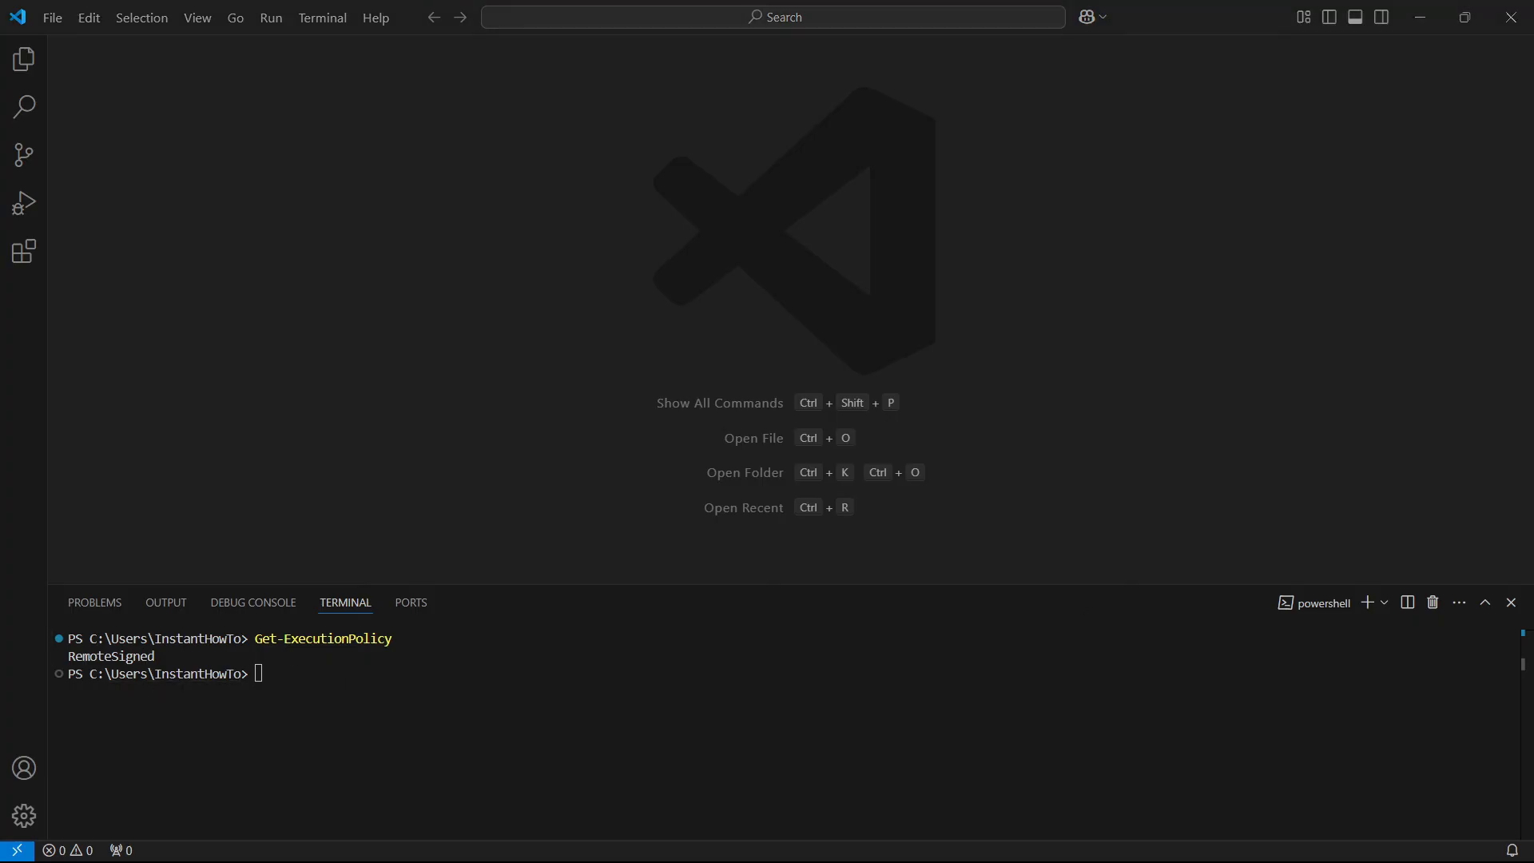
- Run Set-ExecutionPolicy -Scope CurrentUser with RemoteSigned, then start typing the npm command
type("Set-ExecutionPolicy -Scope CurrentUser")
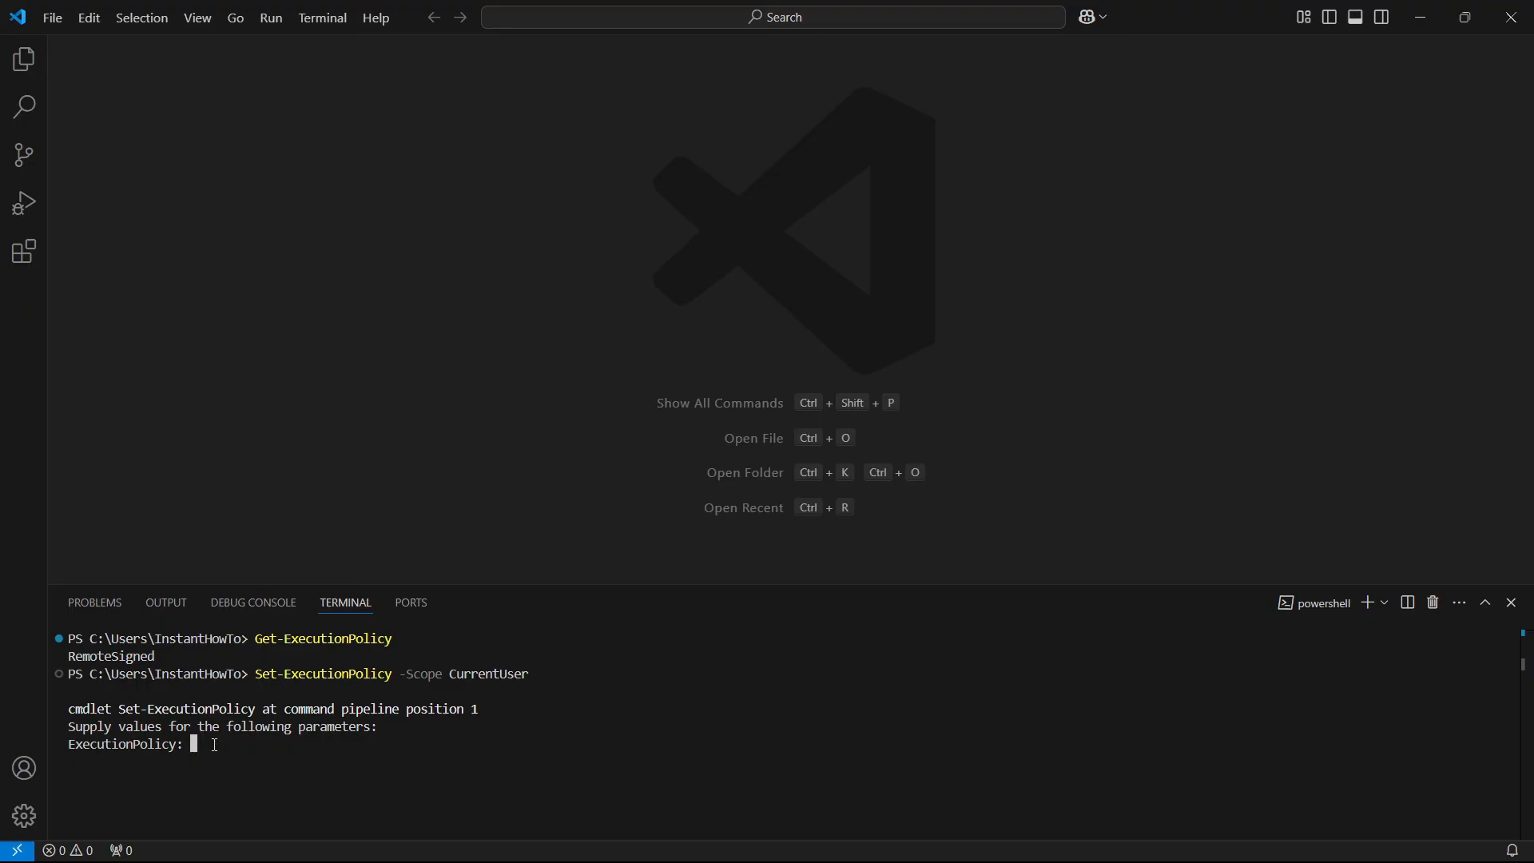
type("RemoteS")
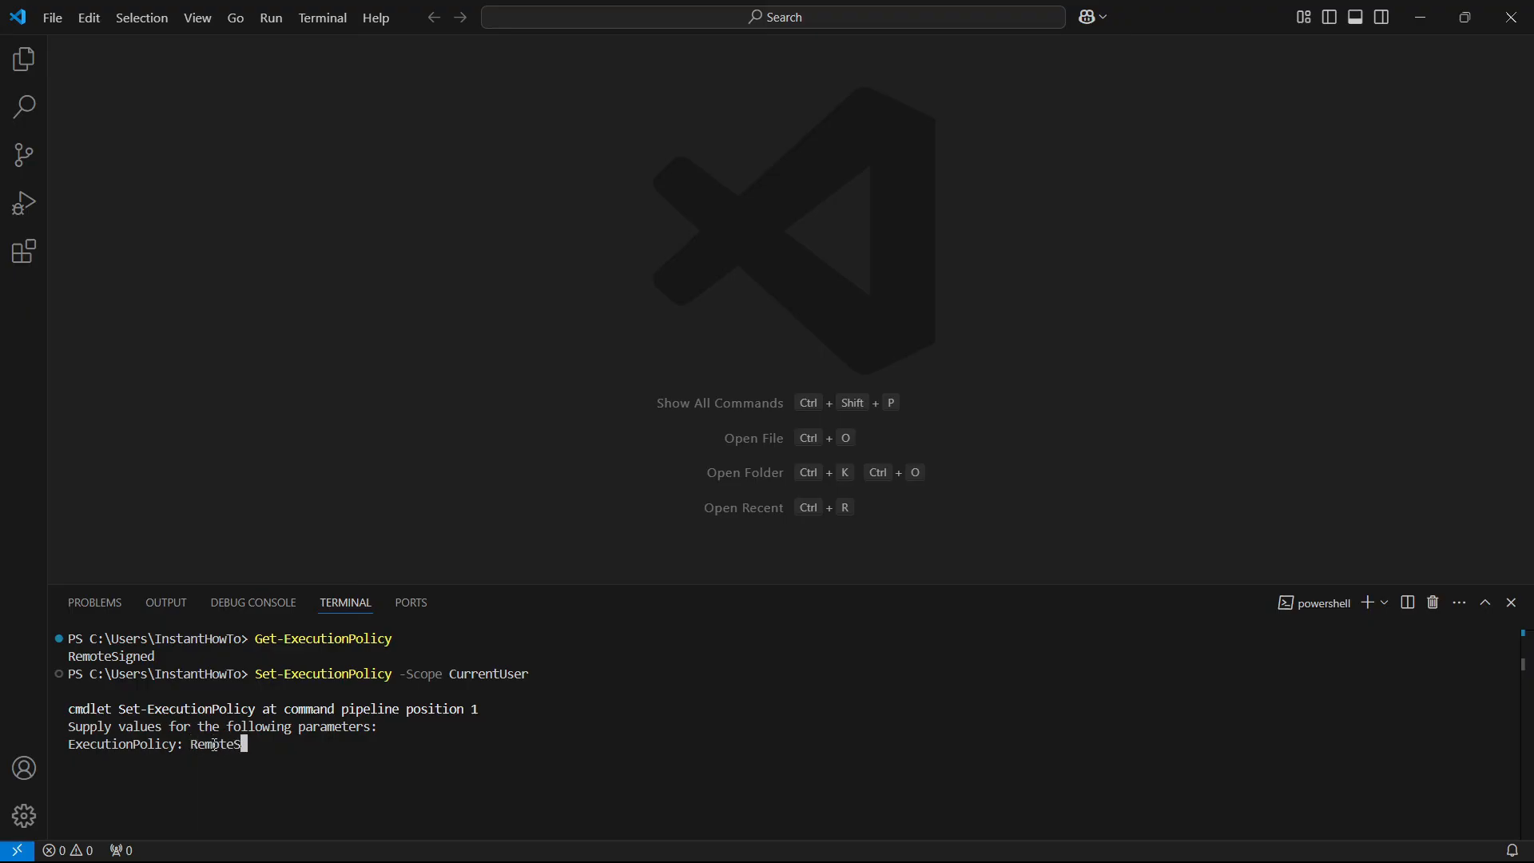
type("igned")
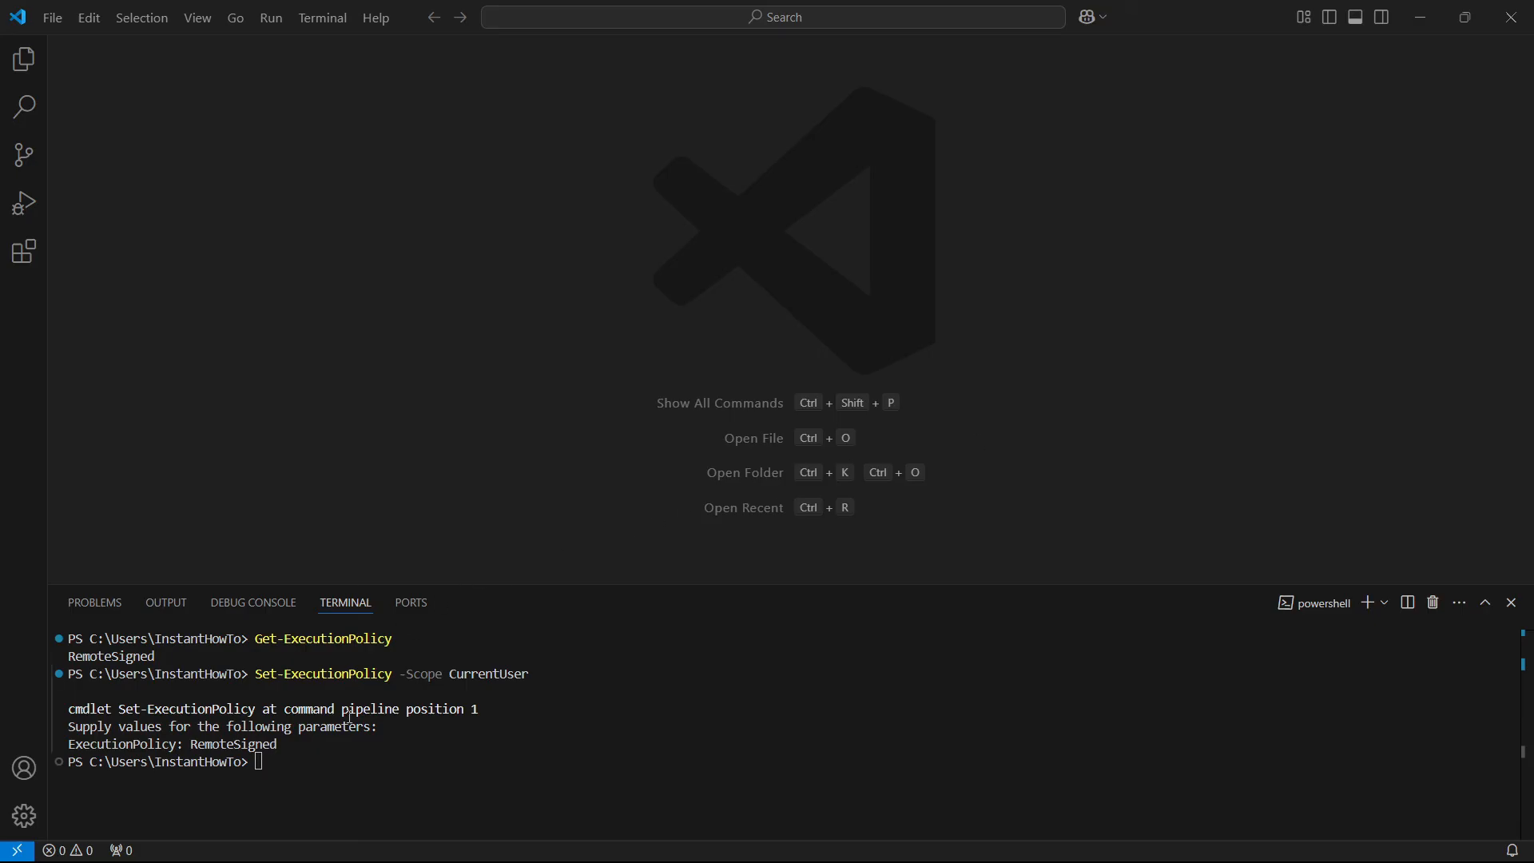
type("npm install")
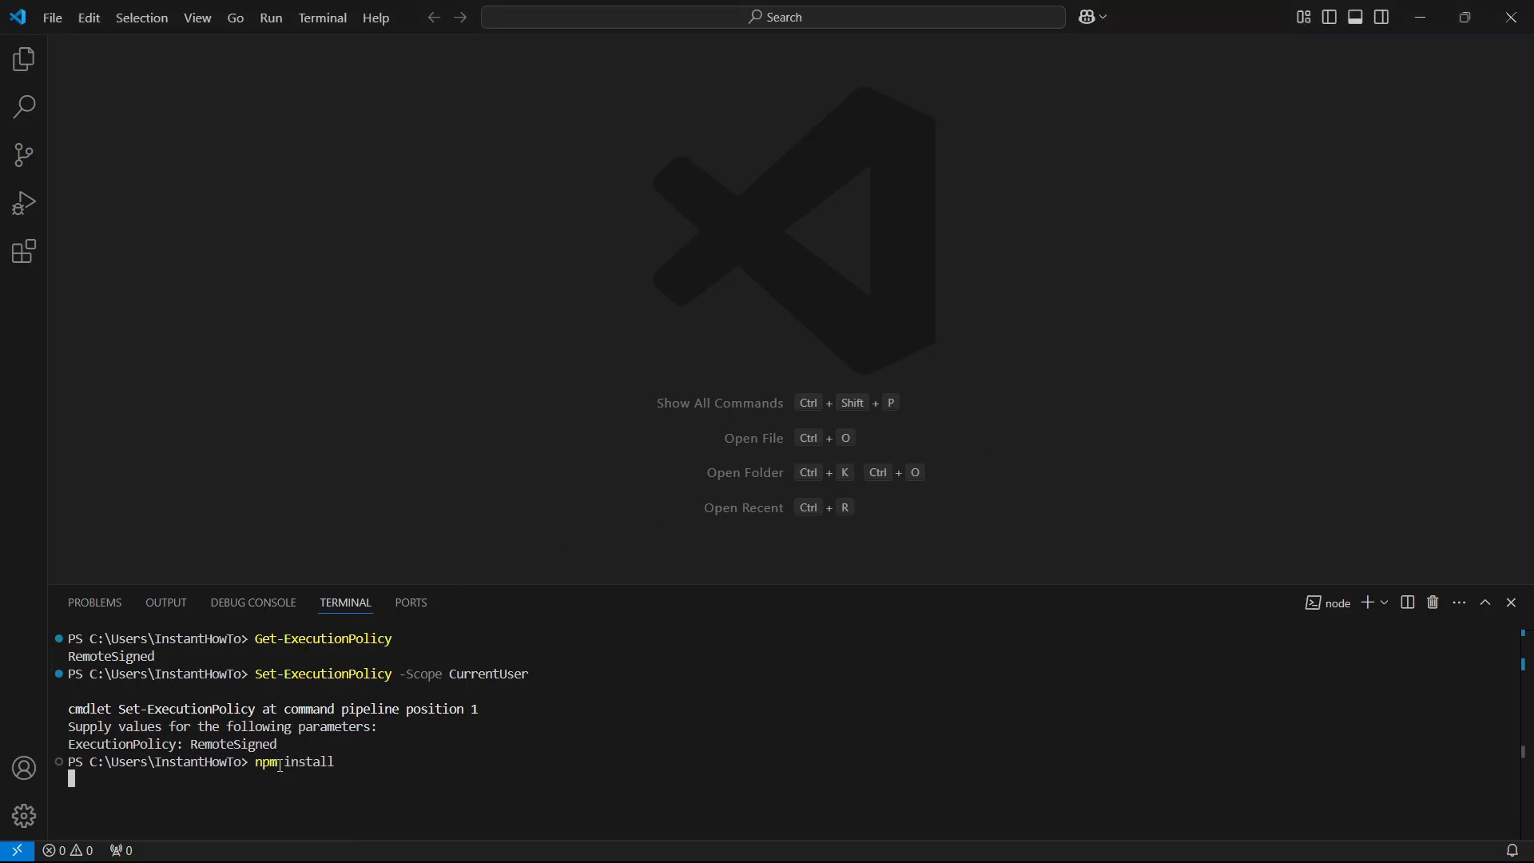
- Run 'npm install' (ENOENT, no package.json) and 'npm -v', which reports 10.9.2
key("Enter")
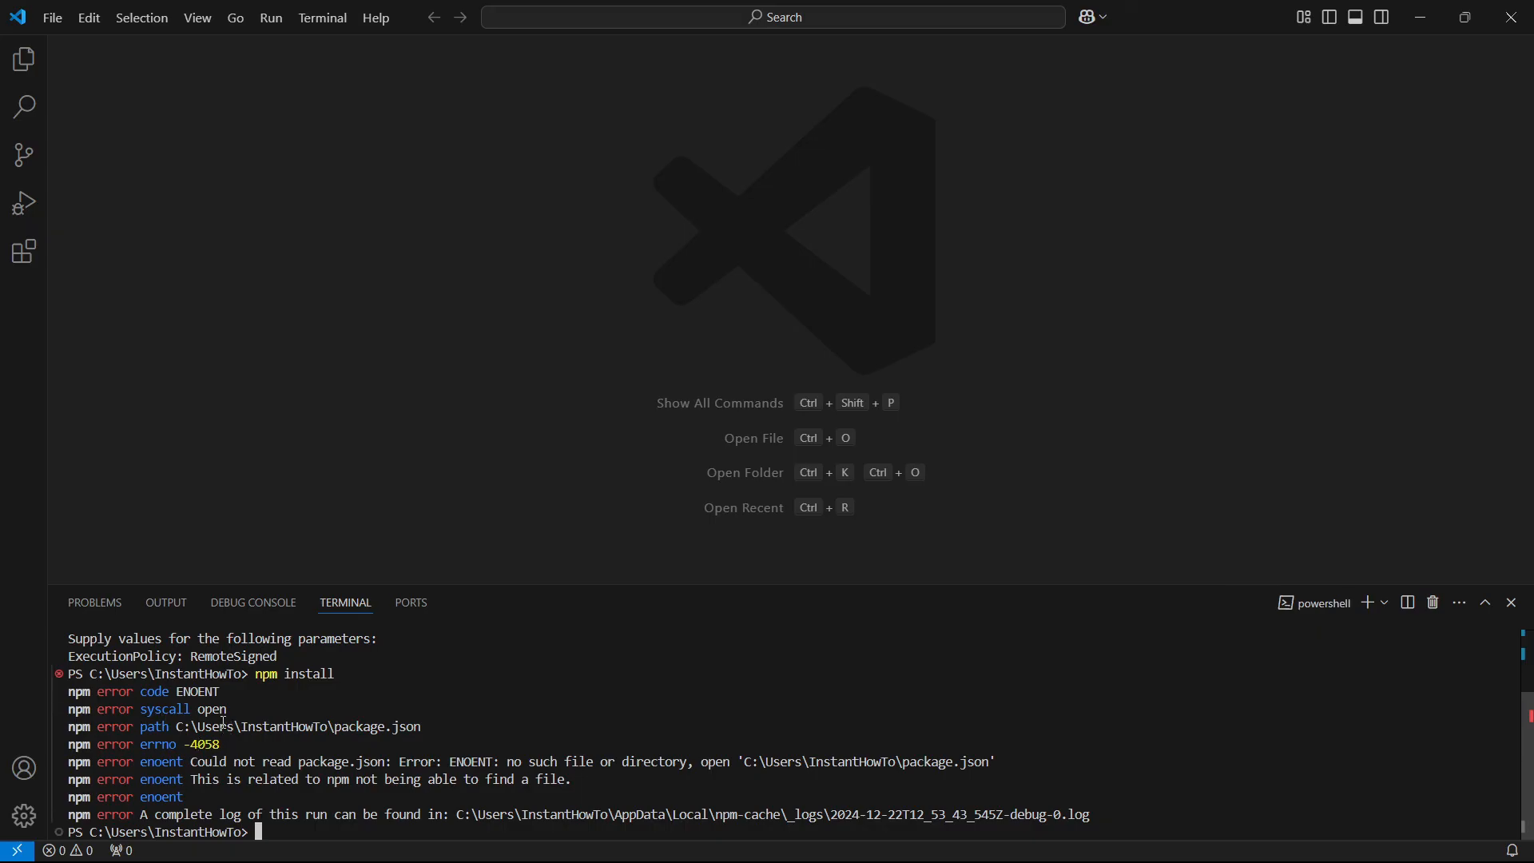
type("npm -v")
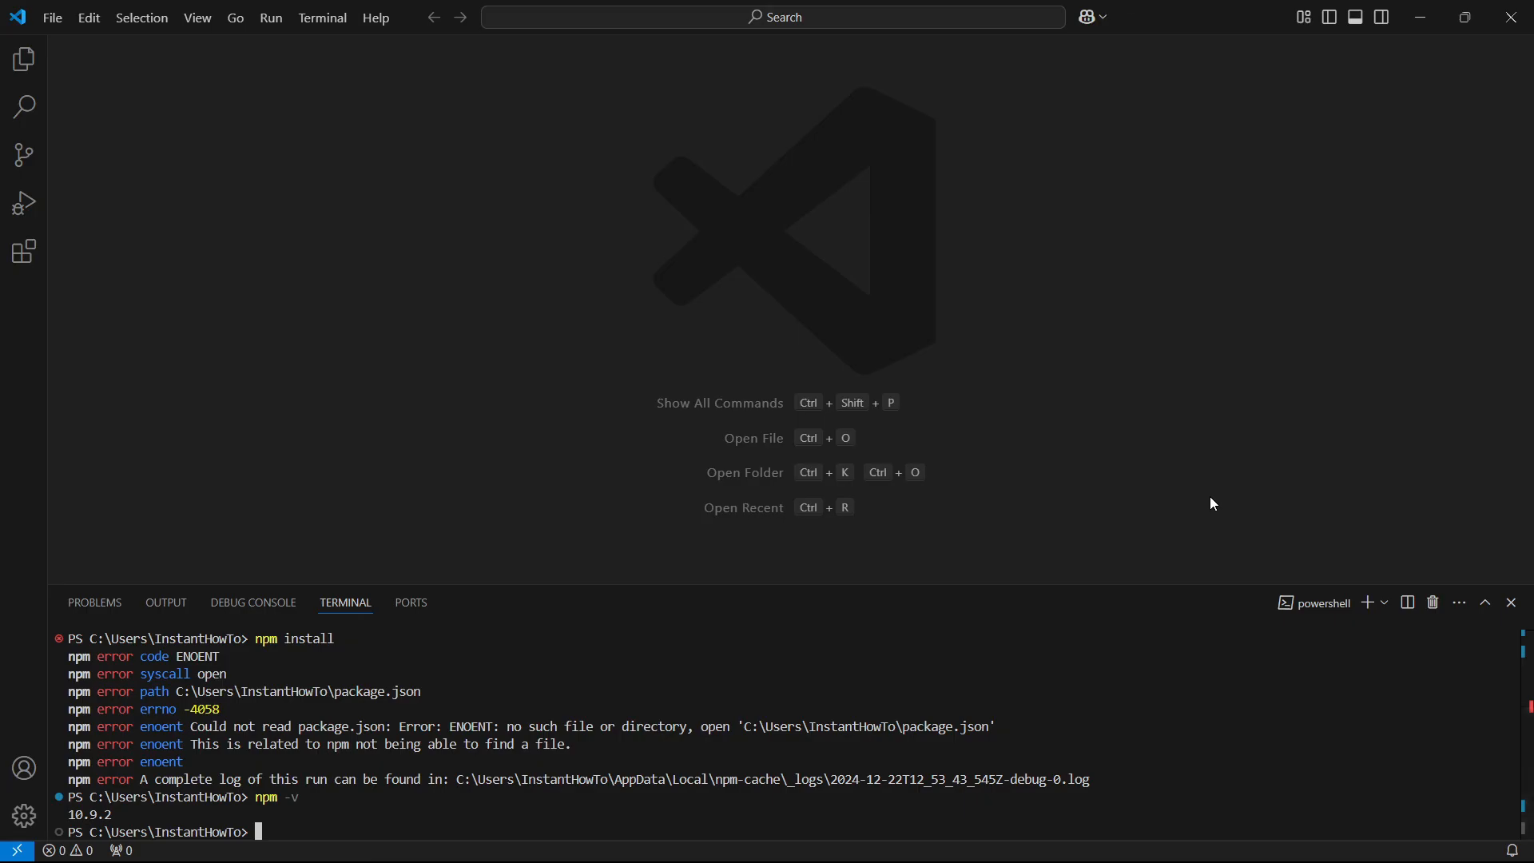
mouse_move(1183, 501)
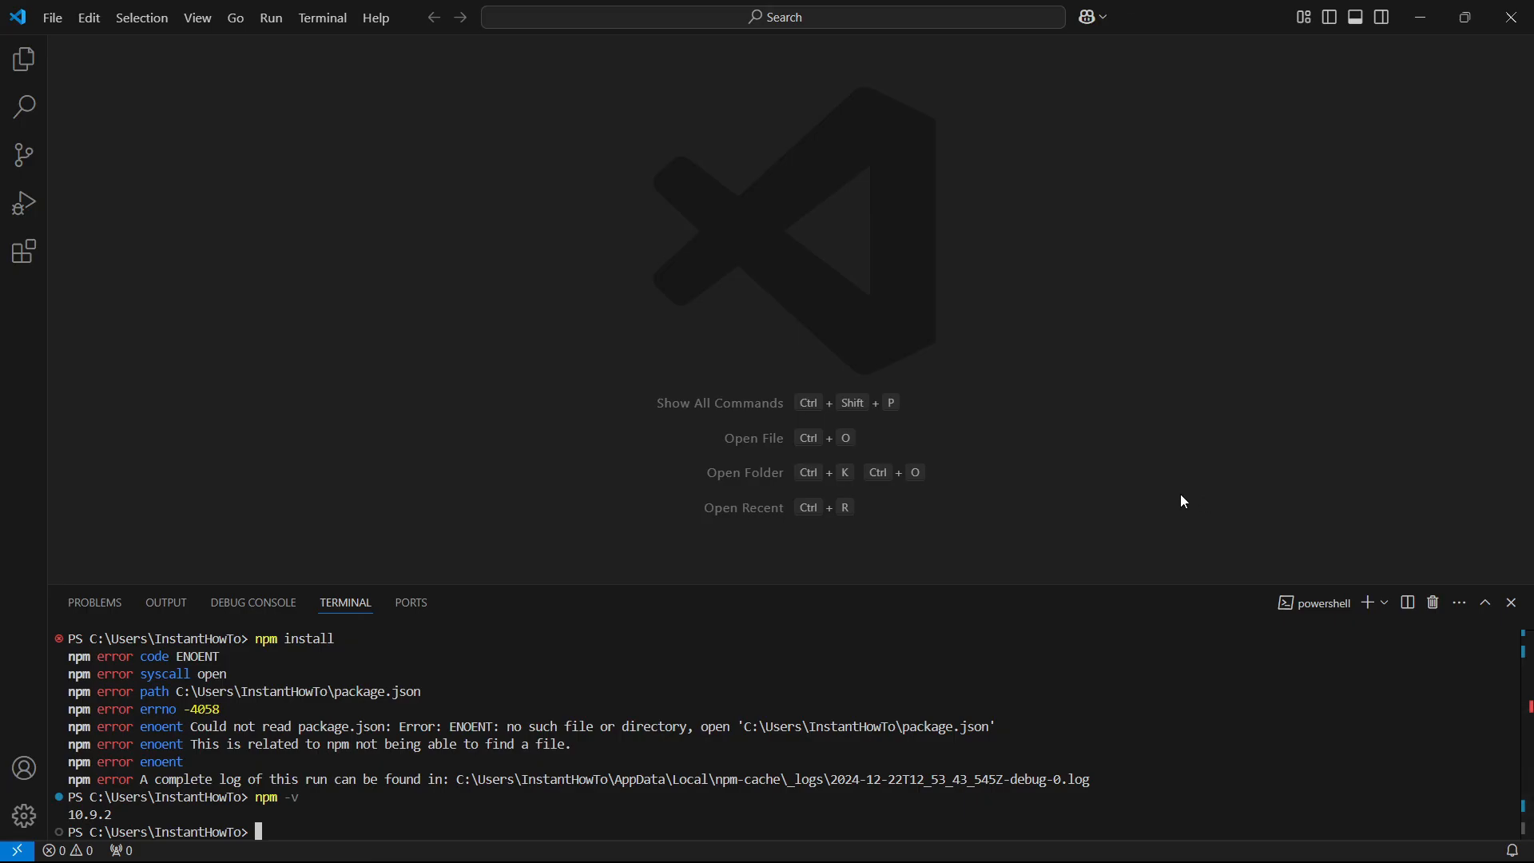